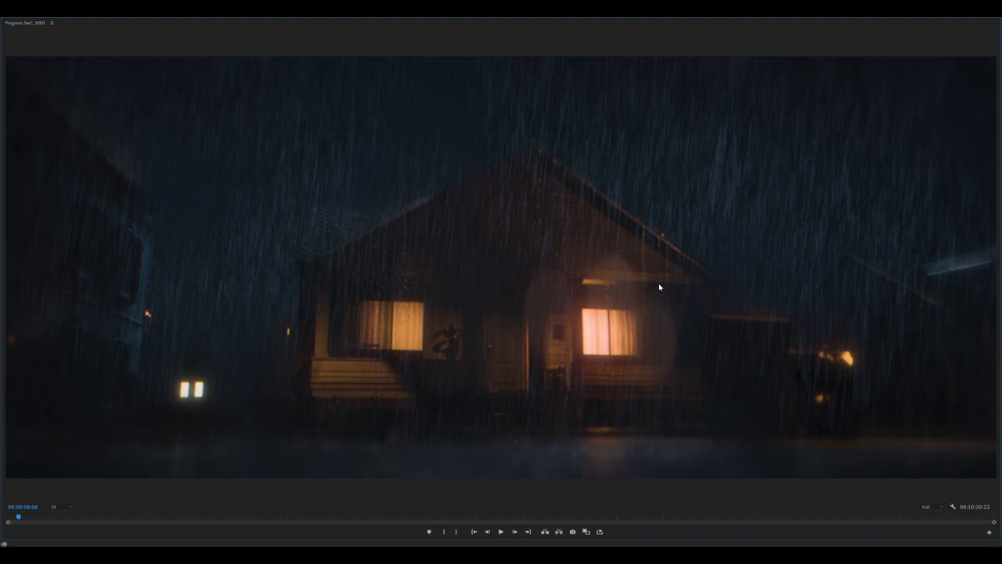
{"action": "mouse_move", "coordinate": [604, 311]}
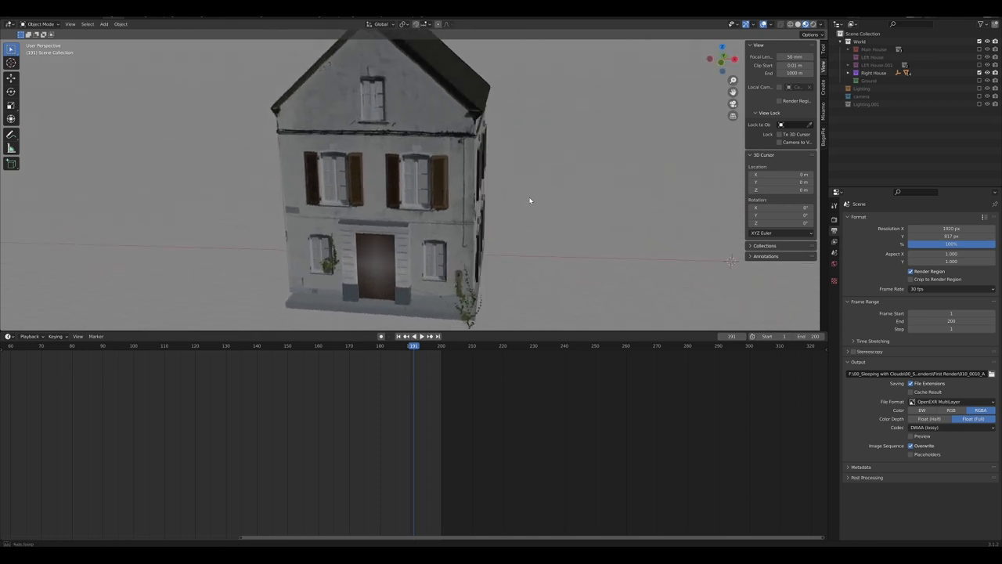
Step: Orbit the viewport around the tall stone house model
{"action": "left_click_drag", "start_coordinate": [530, 201], "coordinate": [505, 240]}
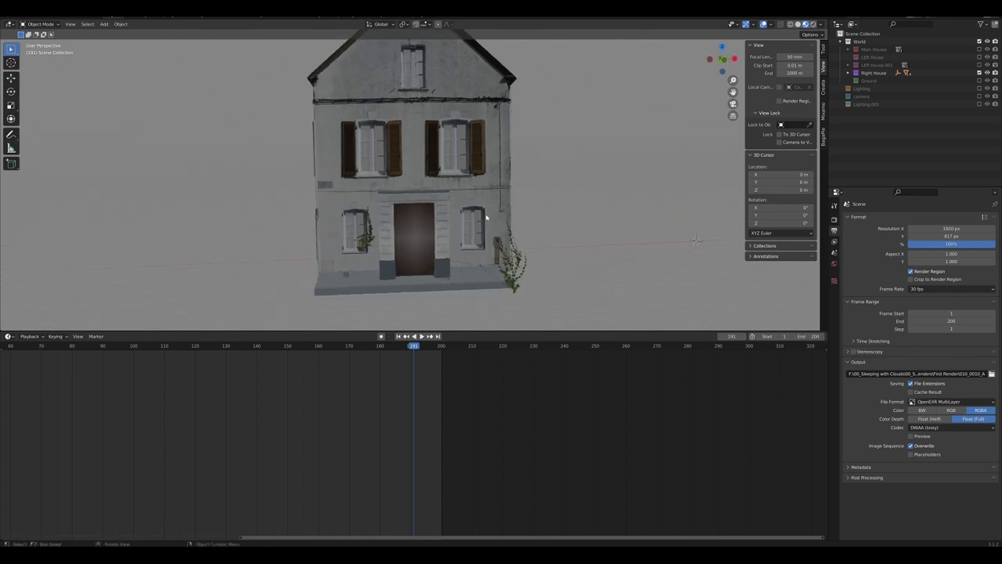
{"action": "mouse_move", "coordinate": [481, 216]}
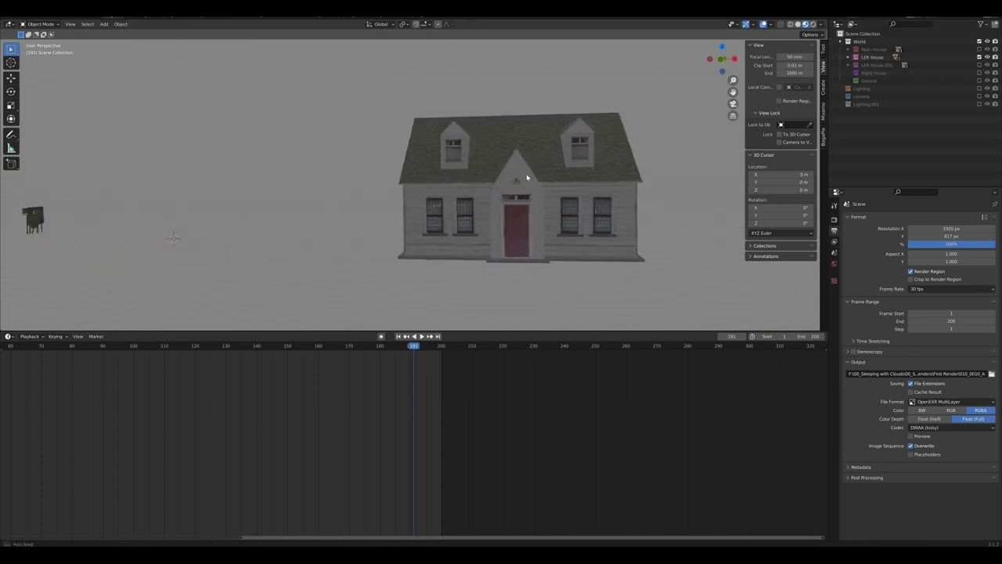
{"action": "left_click_drag", "start_coordinate": [526, 178], "coordinate": [579, 205]}
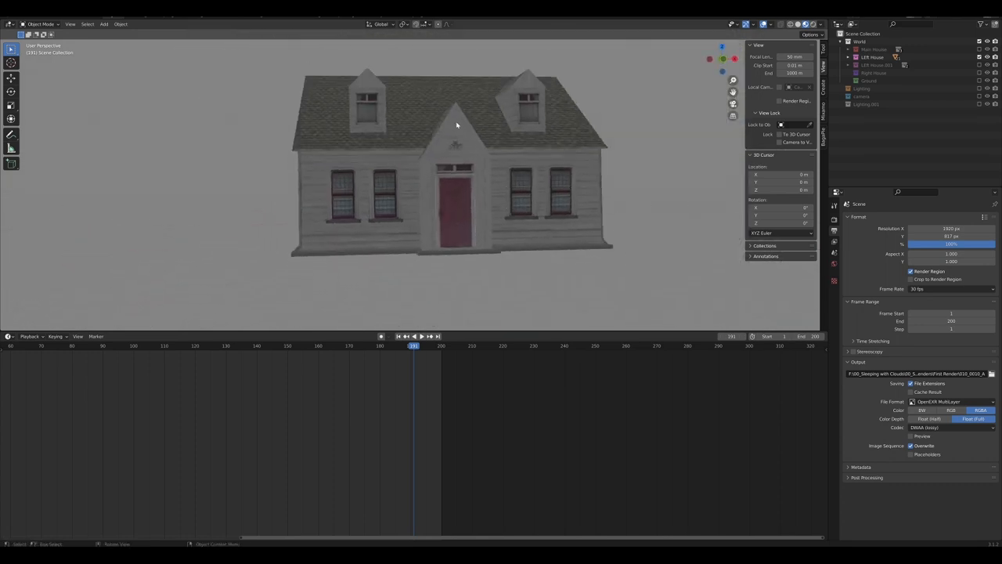
{"action": "left_click_drag", "start_coordinate": [457, 125], "coordinate": [517, 199]}
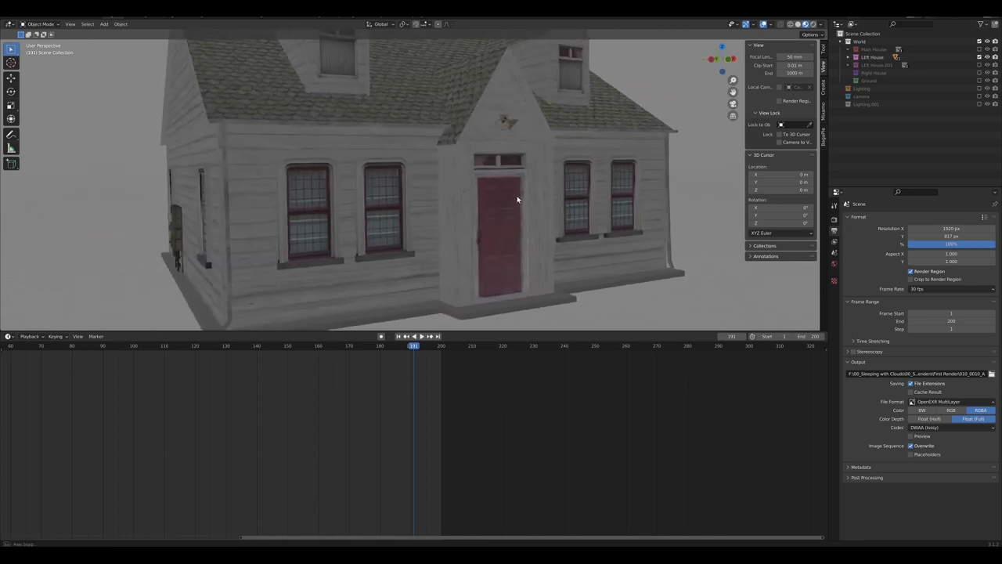
{"action": "left_click_drag", "start_coordinate": [517, 199], "coordinate": [536, 189]}
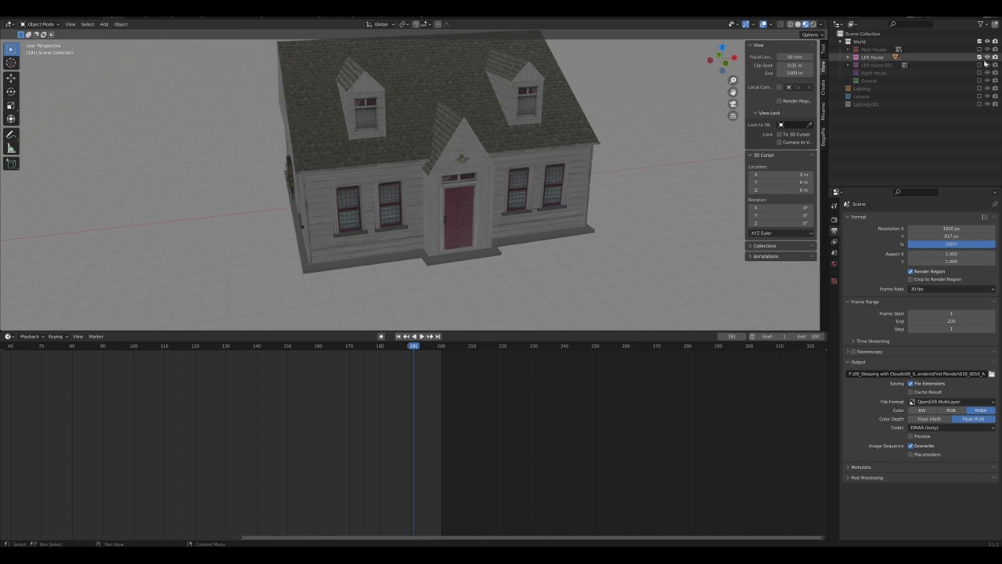
{"action": "left_click", "coordinate": [986, 49]}
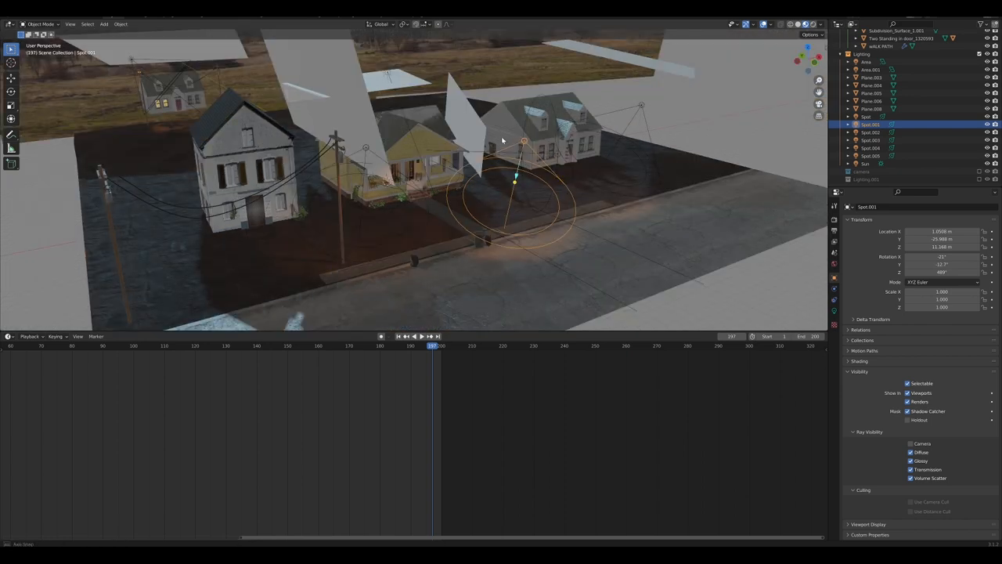
{"action": "left_click_drag", "start_coordinate": [501, 173], "coordinate": [521, 170]}
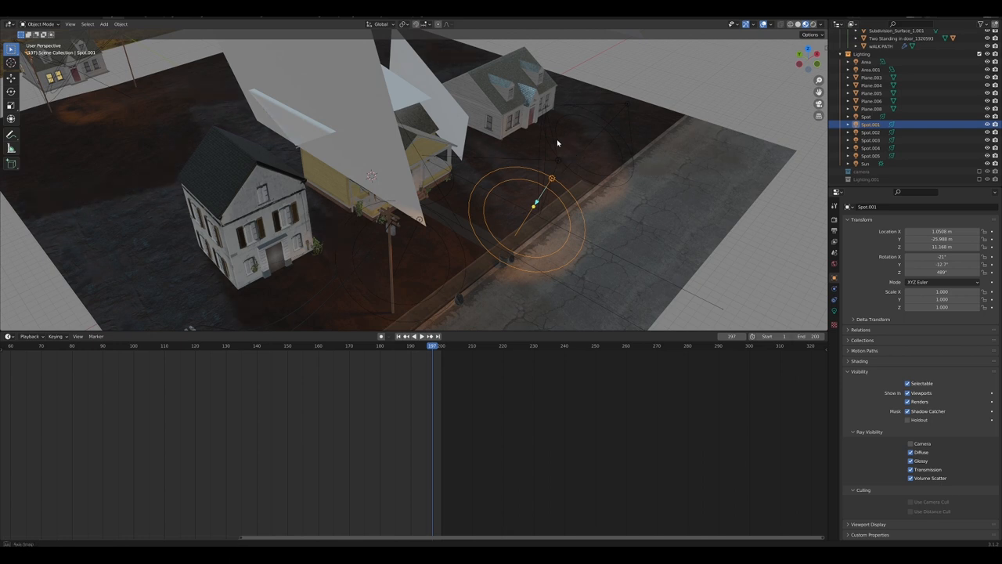
{"action": "left_click_drag", "start_coordinate": [557, 143], "coordinate": [567, 227]}
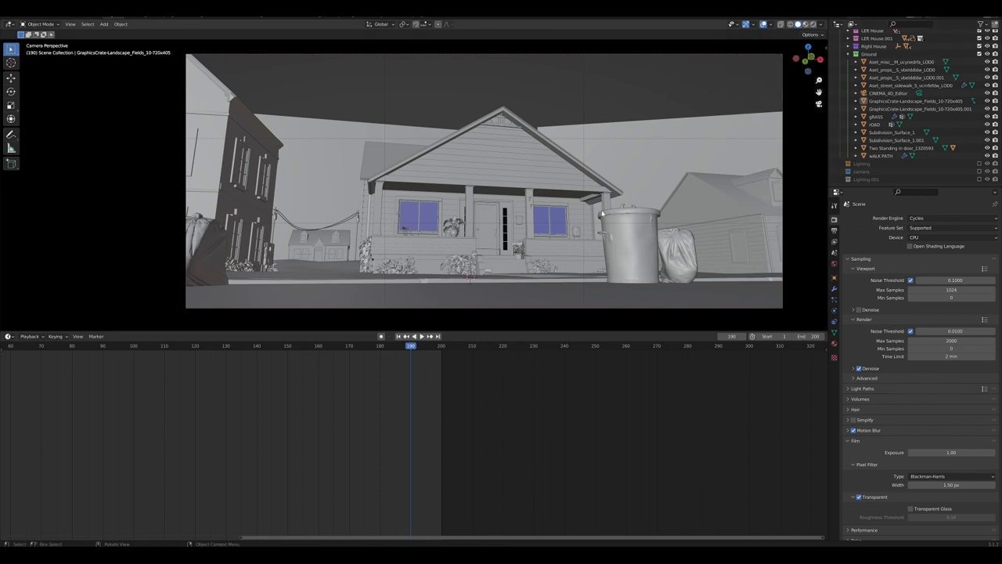
{"action": "mouse_move", "coordinate": [141, 112]}
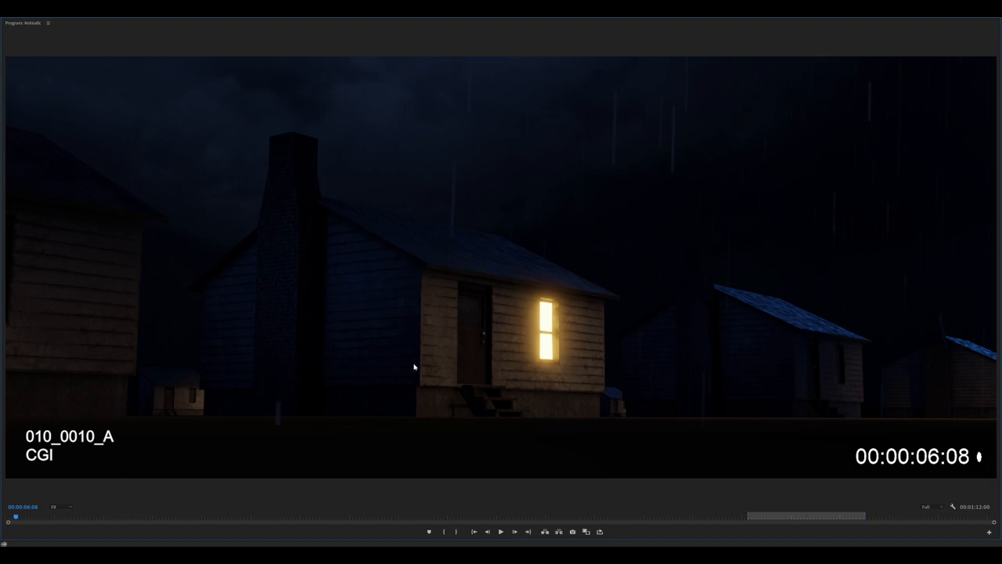
{"action": "mouse_move", "coordinate": [552, 343]}
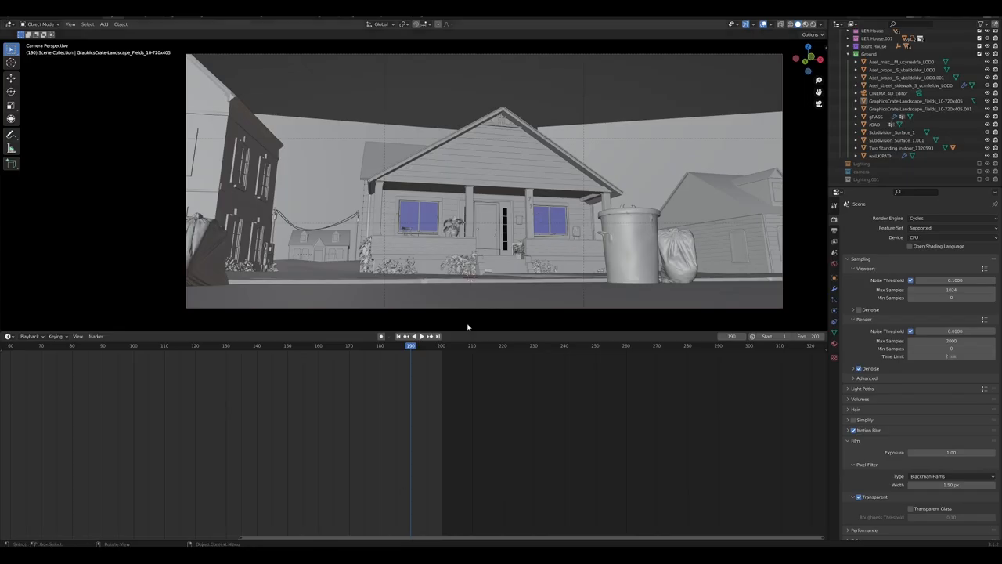
{"action": "mouse_move", "coordinate": [399, 354]}
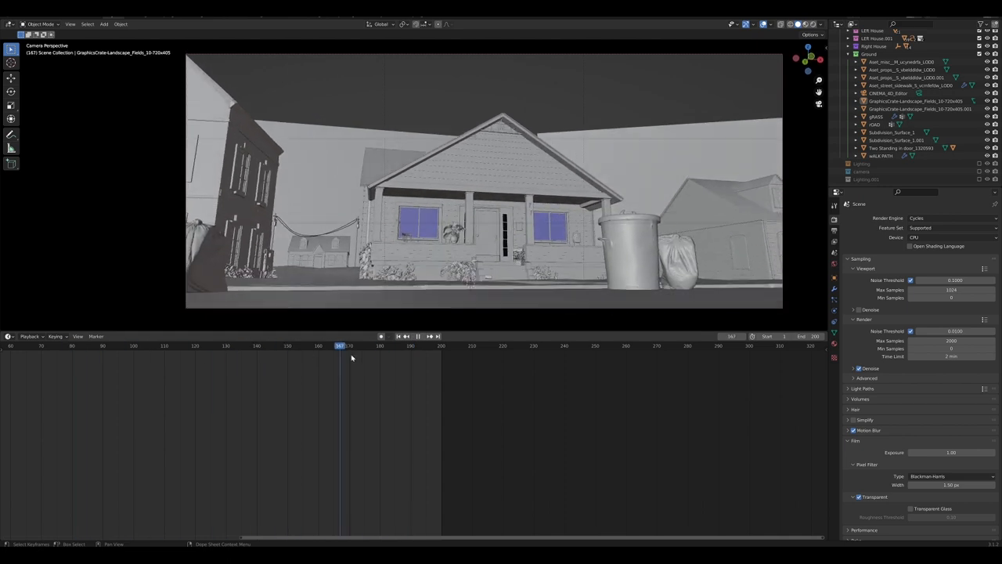
{"action": "left_click_drag", "start_coordinate": [340, 345], "coordinate": [402, 345]}
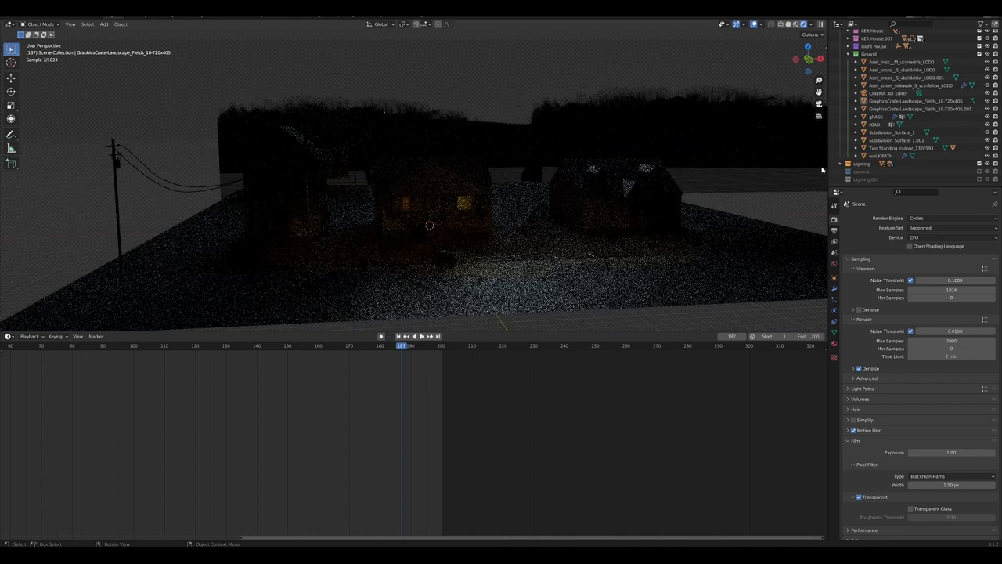
Step: Preview the street in Rendered Cycles shading through the scene camera at an earlier frame
{"action": "left_click", "coordinate": [866, 163]}
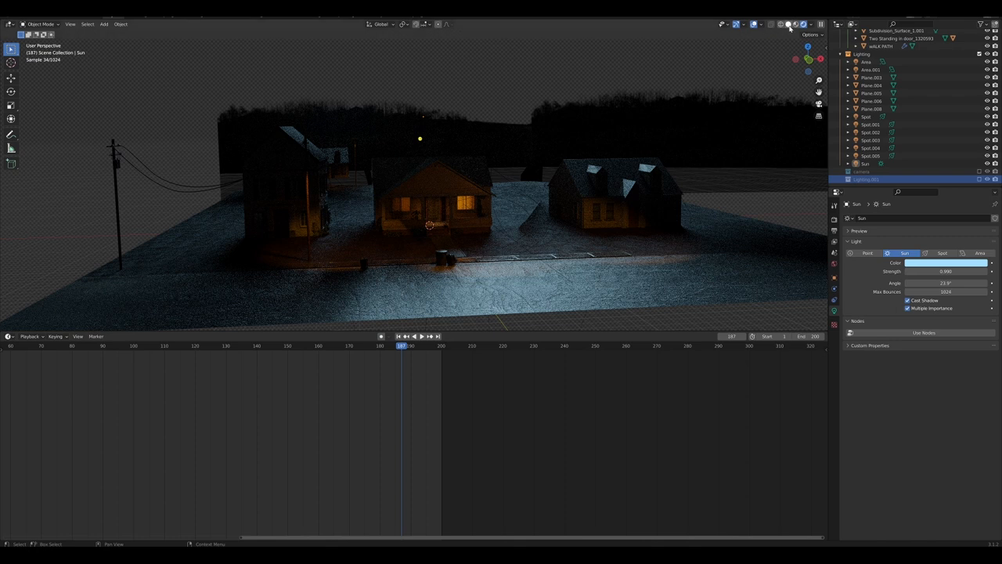
{"action": "left_click", "coordinate": [789, 23]}
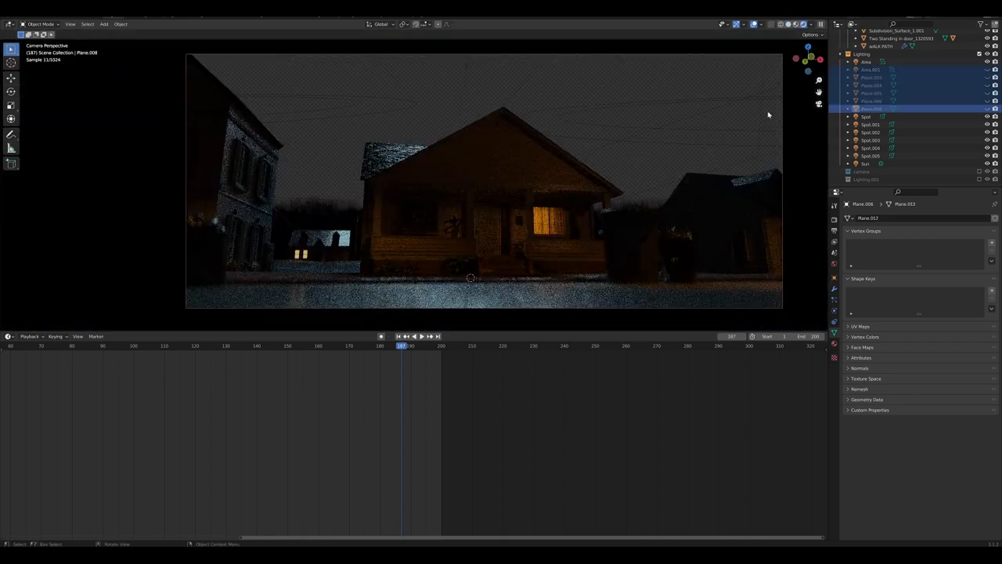
{"action": "mouse_move", "coordinate": [394, 176]}
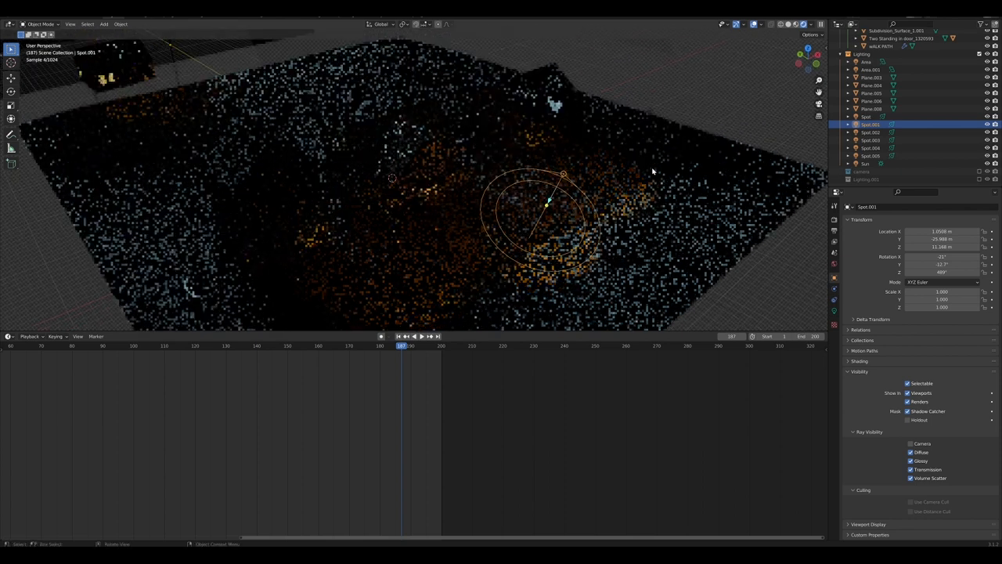
{"action": "key", "text": "KP_0"}
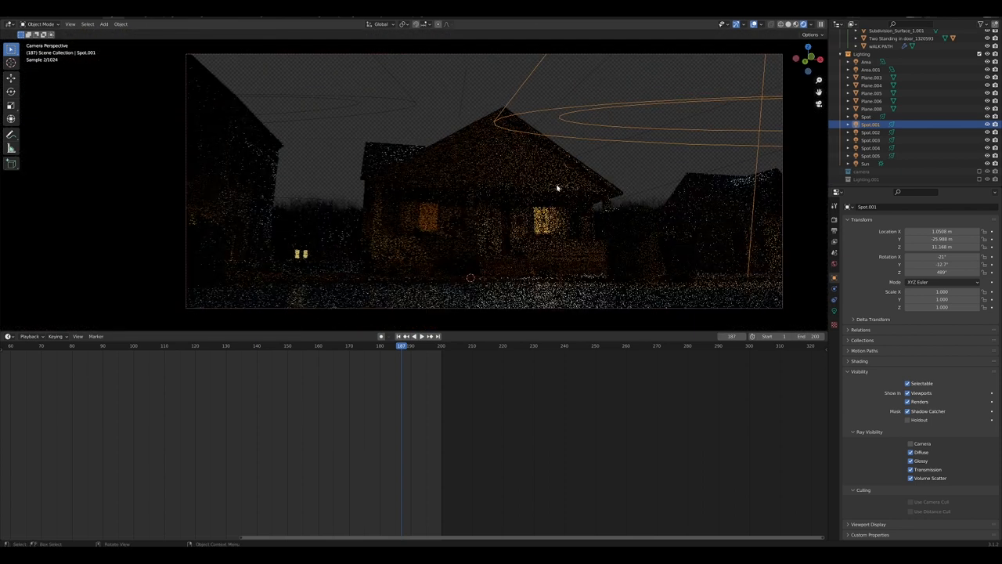
{"action": "left_click", "coordinate": [112, 346]}
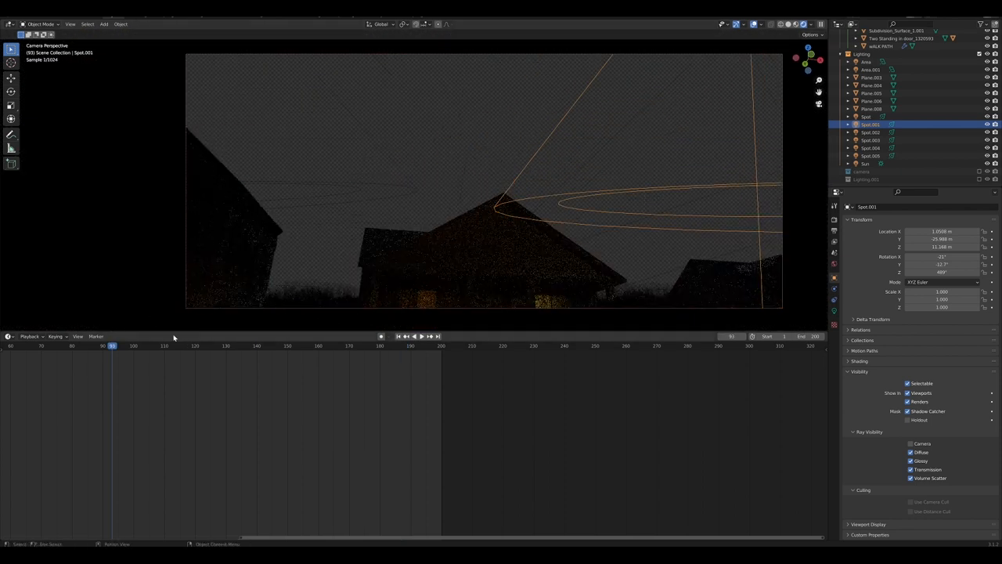
{"action": "left_click", "coordinate": [415, 336]}
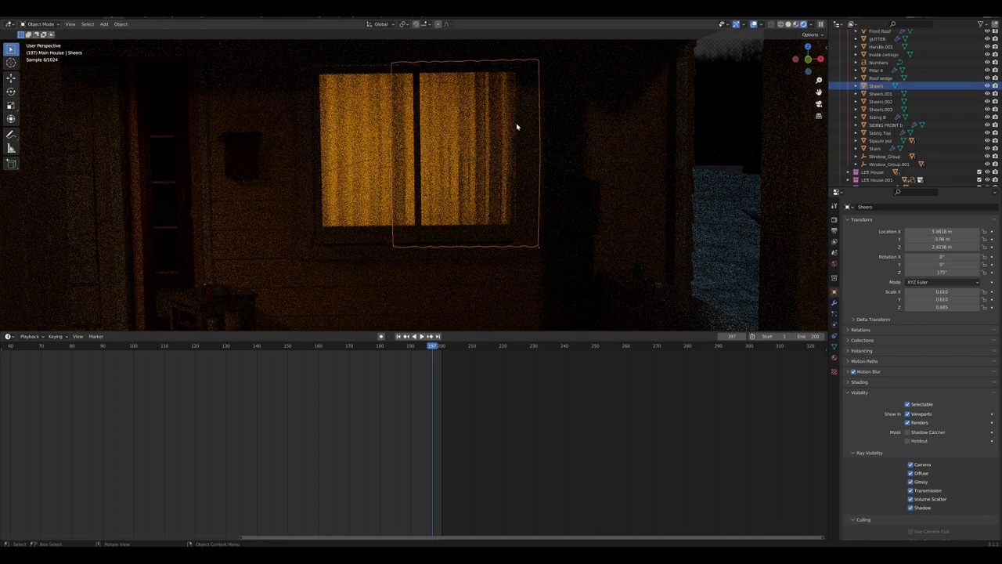
{"action": "mouse_move", "coordinate": [477, 132]}
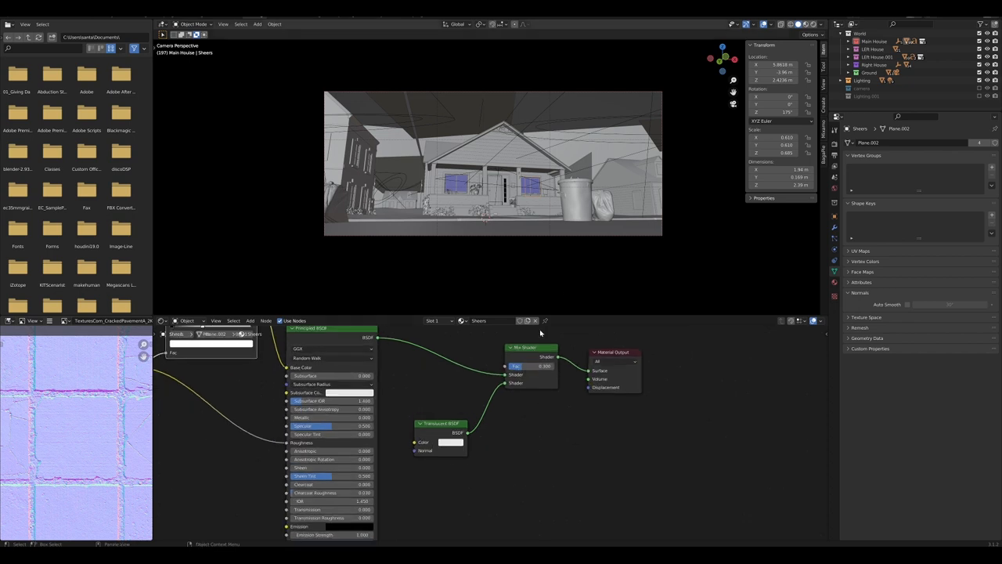
{"action": "mouse_move", "coordinate": [548, 432]}
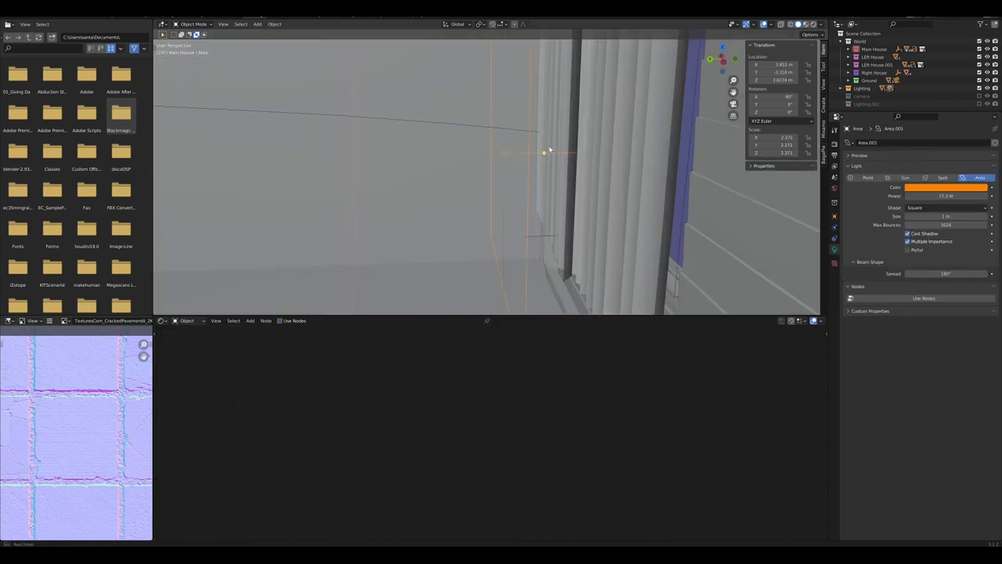
{"action": "mouse_move", "coordinate": [610, 150]}
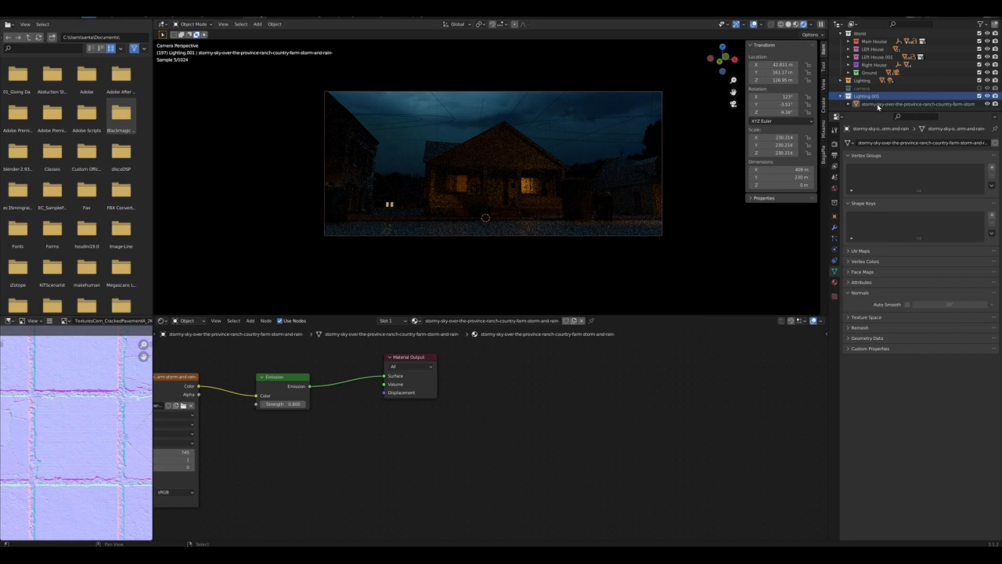
Step: Scrub the timeline through the camera tilt from the stormy sky to the house
{"action": "right_click", "coordinate": [867, 95]}
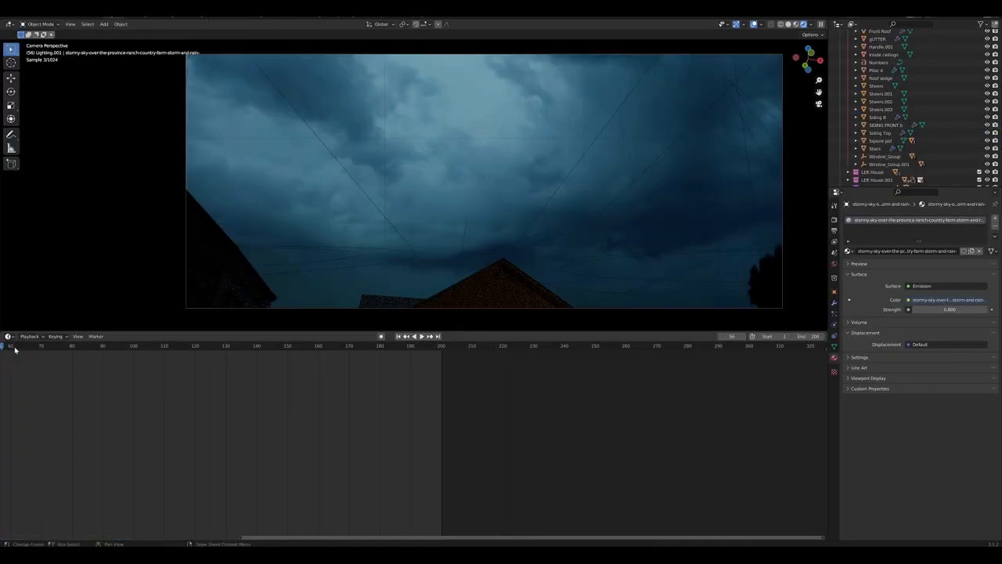
{"action": "left_click", "coordinate": [36, 345]}
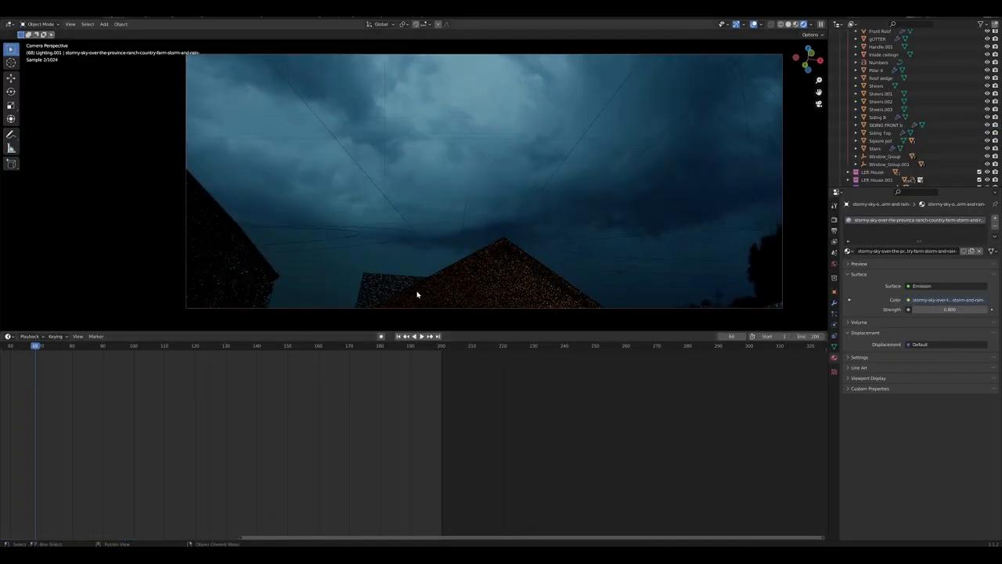
{"action": "left_click", "coordinate": [346, 345]}
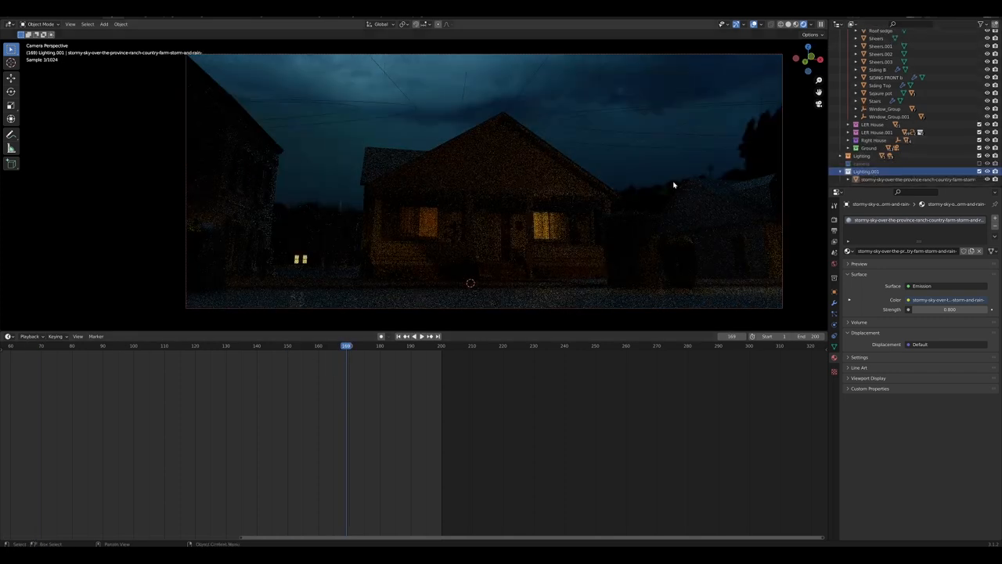
{"action": "left_click", "coordinate": [389, 346]}
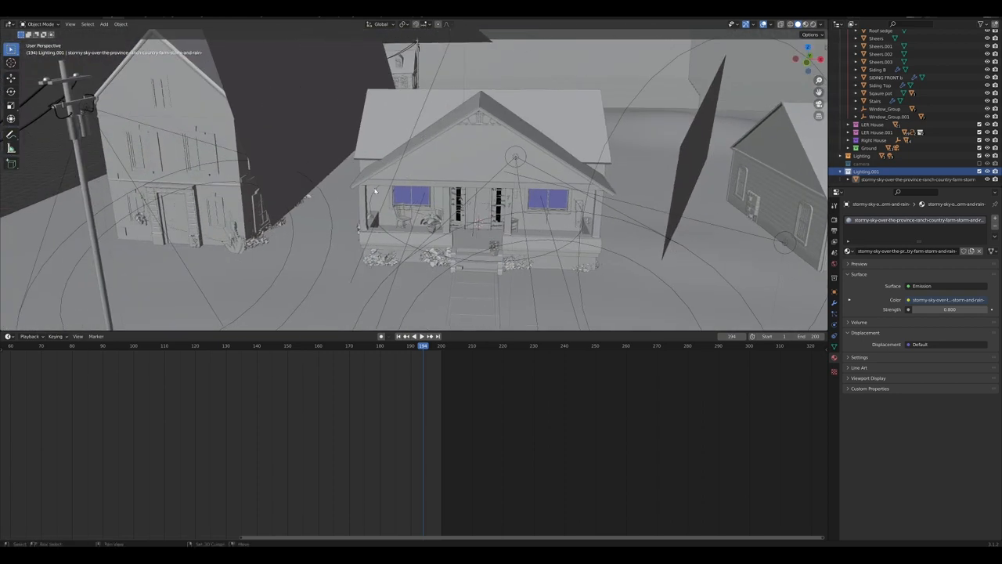
Step: Orbit over the rooftops and around to the trash can and bag
{"action": "left_click_drag", "start_coordinate": [376, 188], "coordinate": [434, 180]}
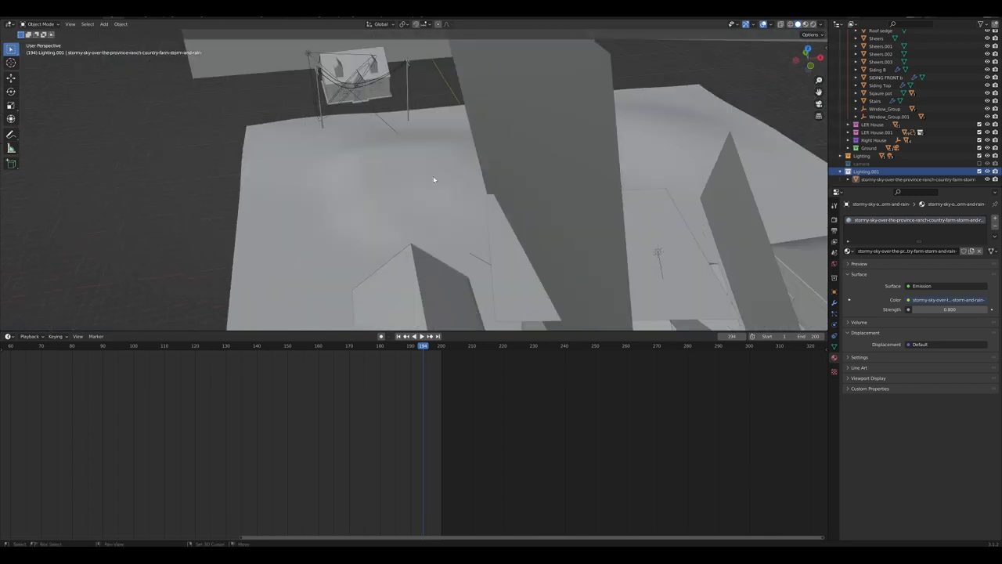
{"action": "left_click_drag", "start_coordinate": [433, 180], "coordinate": [594, 258]}
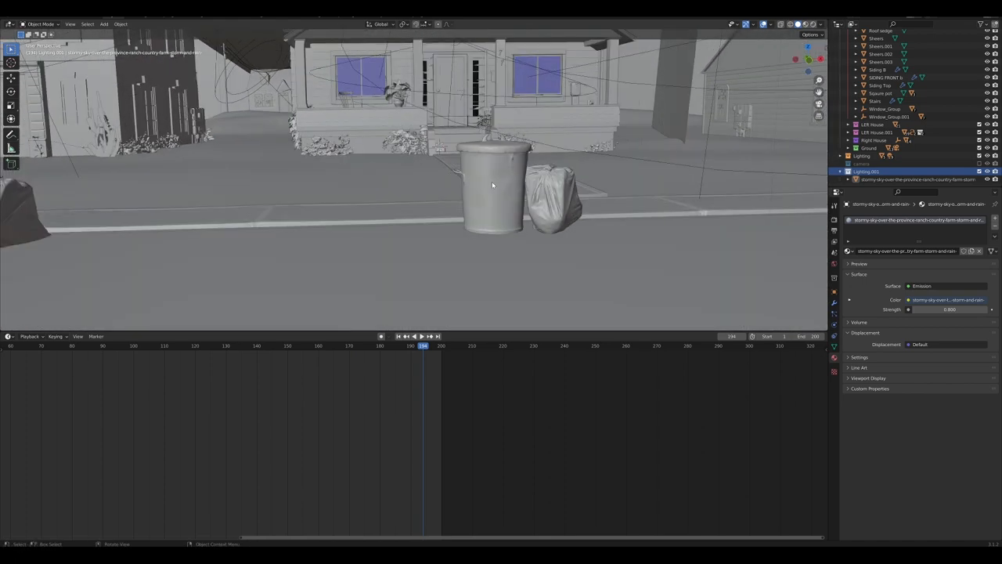
{"action": "left_click_drag", "start_coordinate": [492, 185], "coordinate": [448, 234]}
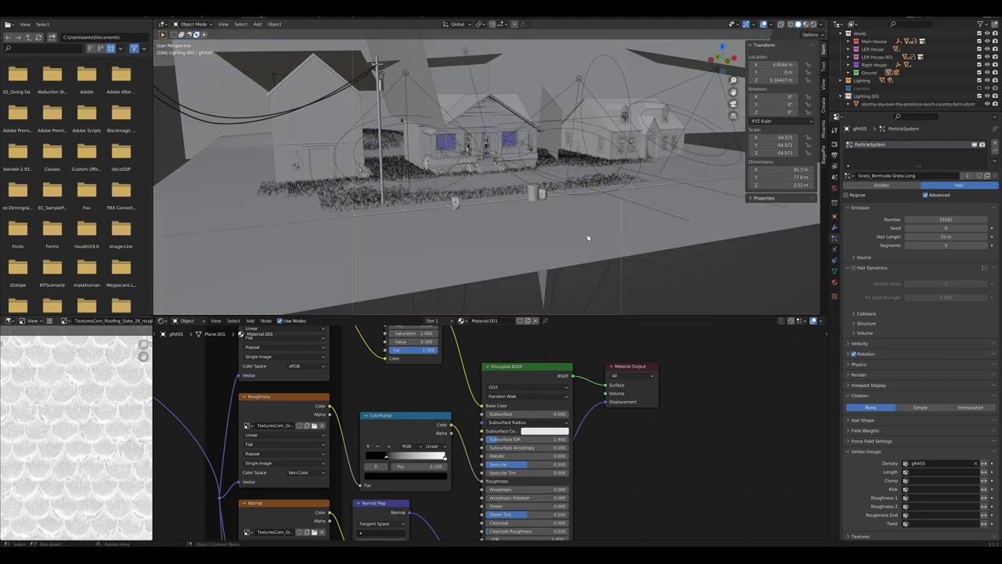
Step: Switch to the active camera view with Numpad 0, framing the house behind the trash can
{"action": "key", "text": "KP_0"}
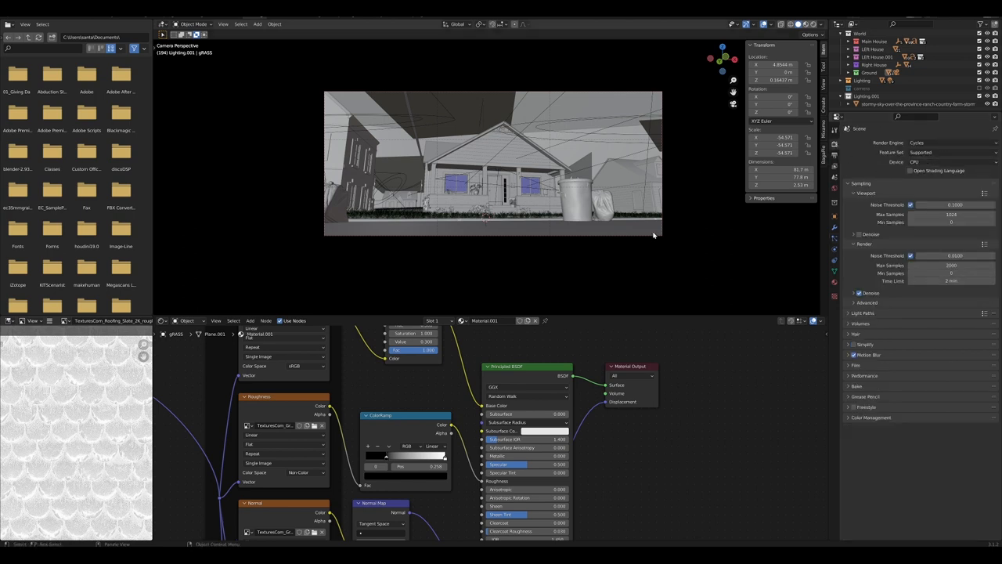
{"action": "mouse_move", "coordinate": [726, 175]}
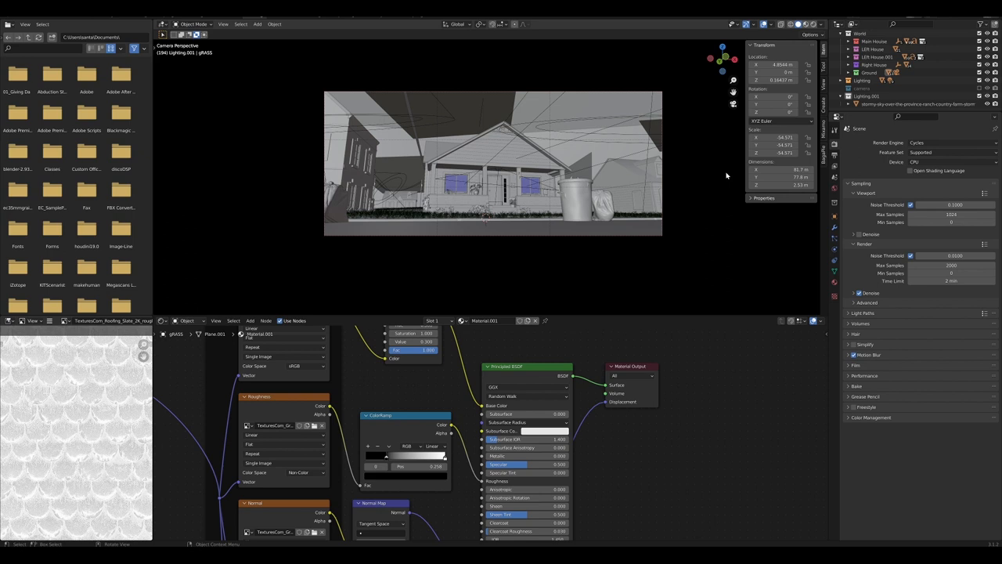
{"action": "mouse_move", "coordinate": [910, 258]}
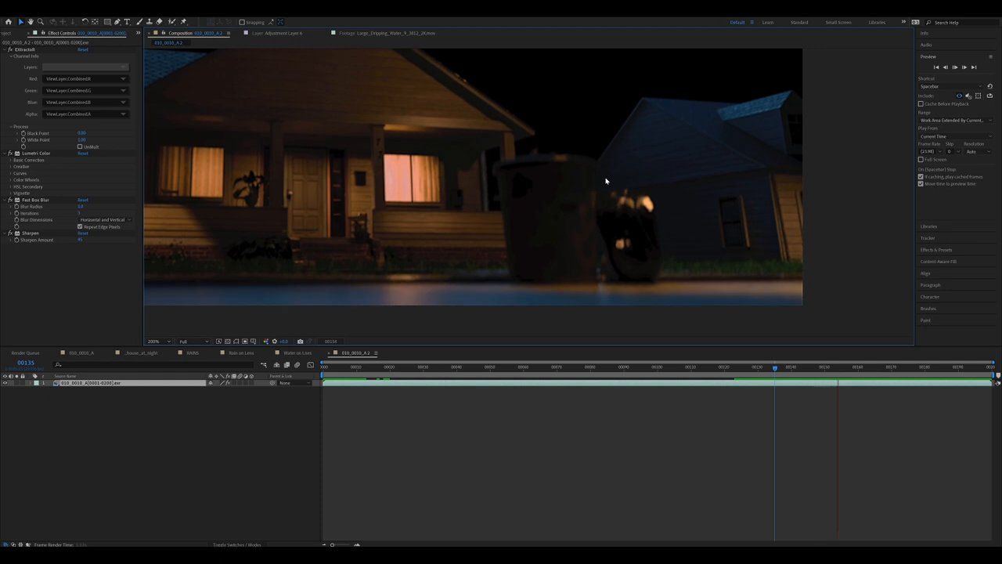
Step: Open the 010_0010_A comp showing EXtractoR, Lumetri Color, Fast Box Blur and Sharpen
{"action": "left_click", "coordinate": [782, 366]}
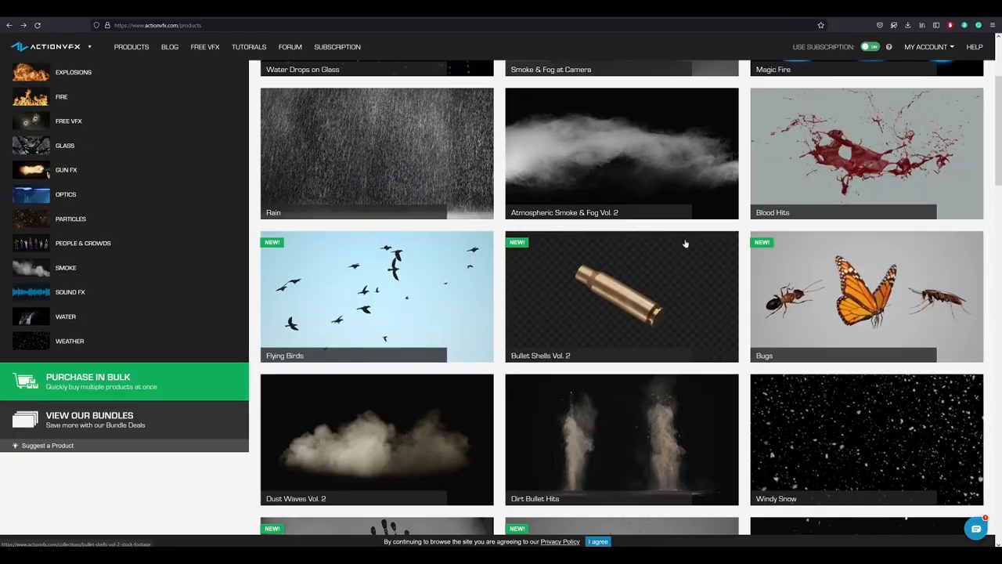
Step: Open the Rain product on actionvfx.com and scroll through its rain clips
{"action": "scroll", "scroll_direction": "up", "scroll_amount": 3}
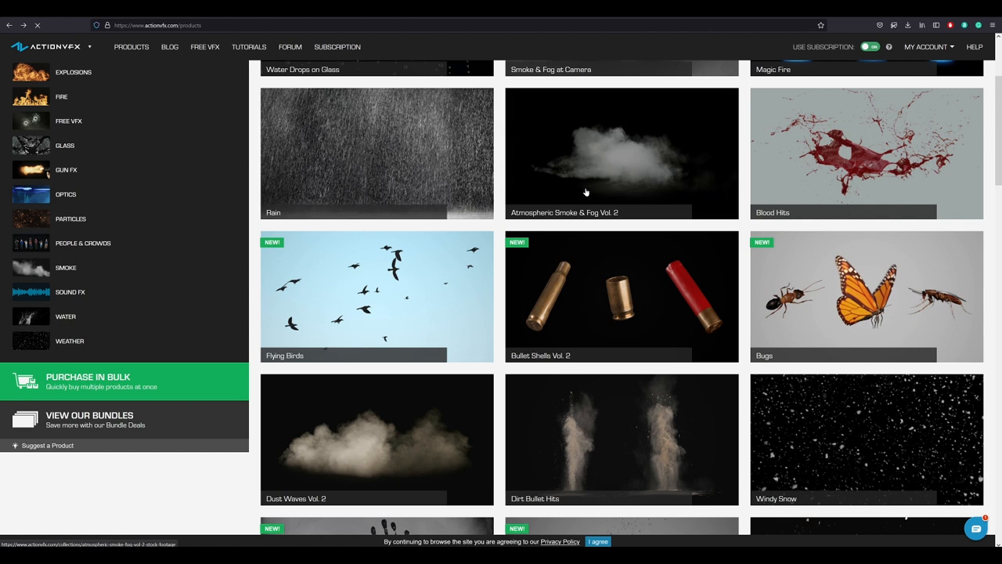
{"action": "left_click", "coordinate": [375, 153]}
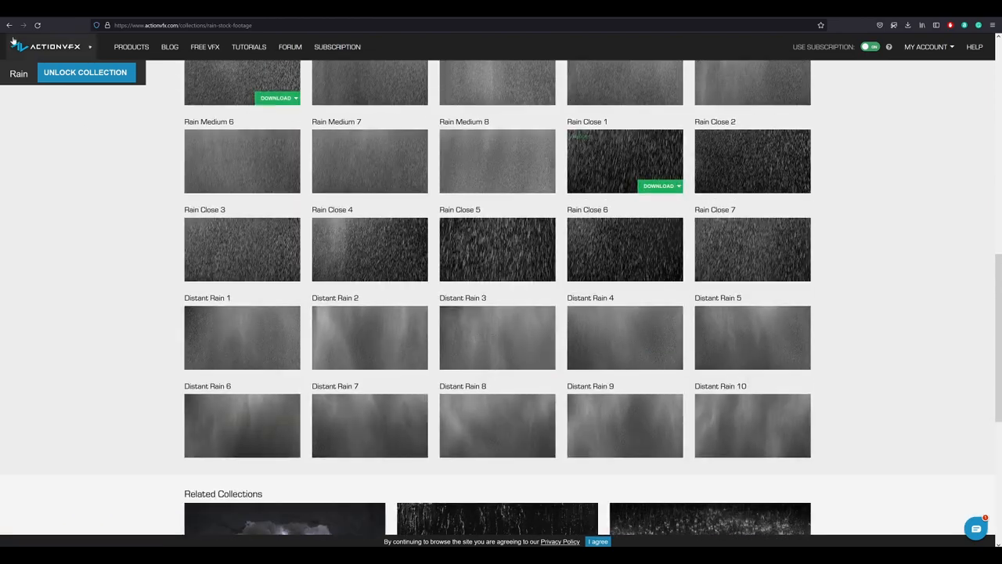
{"action": "scroll", "scroll_direction": "up", "scroll_amount": 3}
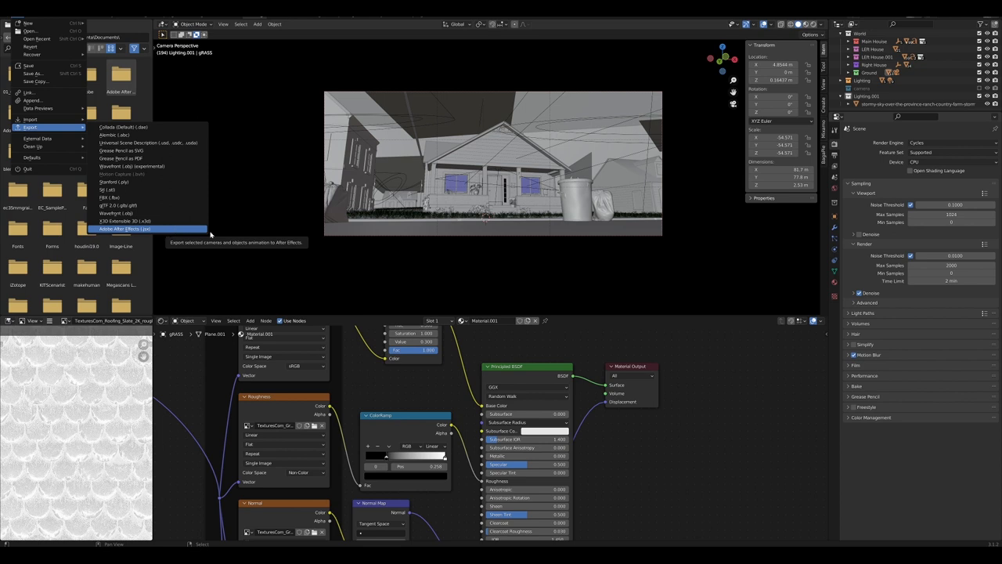
{"action": "mouse_move", "coordinate": [207, 234]}
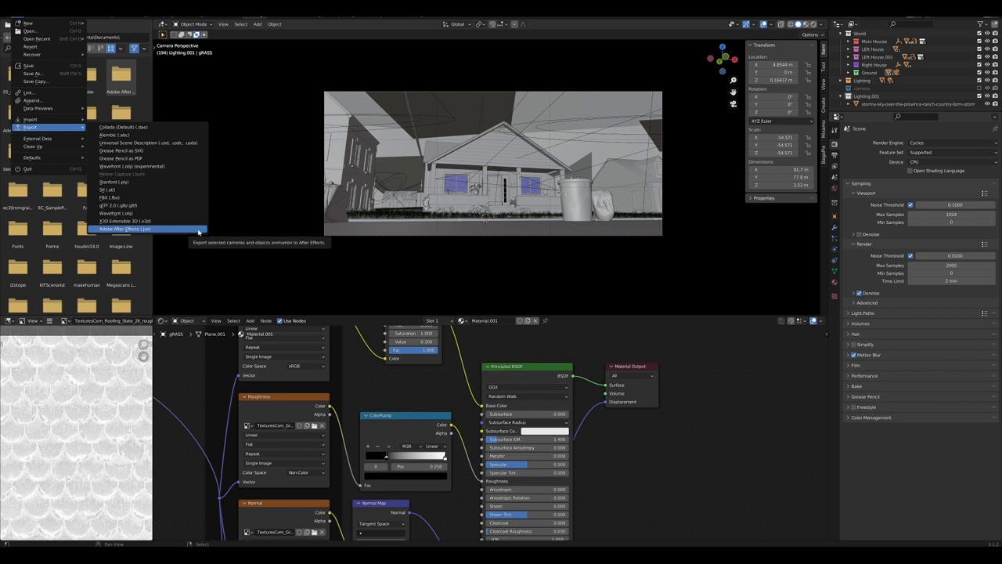
Step: Export the camera and object animation as an Adobe After Effects (.jsx) file
{"action": "left_click", "coordinate": [123, 229]}
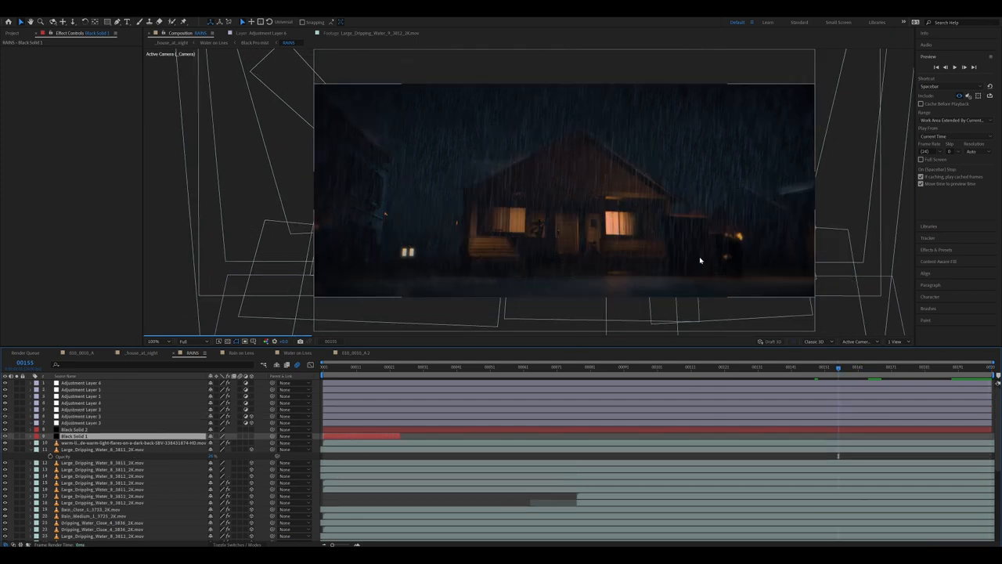
Step: Switch to the RAINS composition tab to view its rain layer stack
{"action": "left_click", "coordinate": [101, 449]}
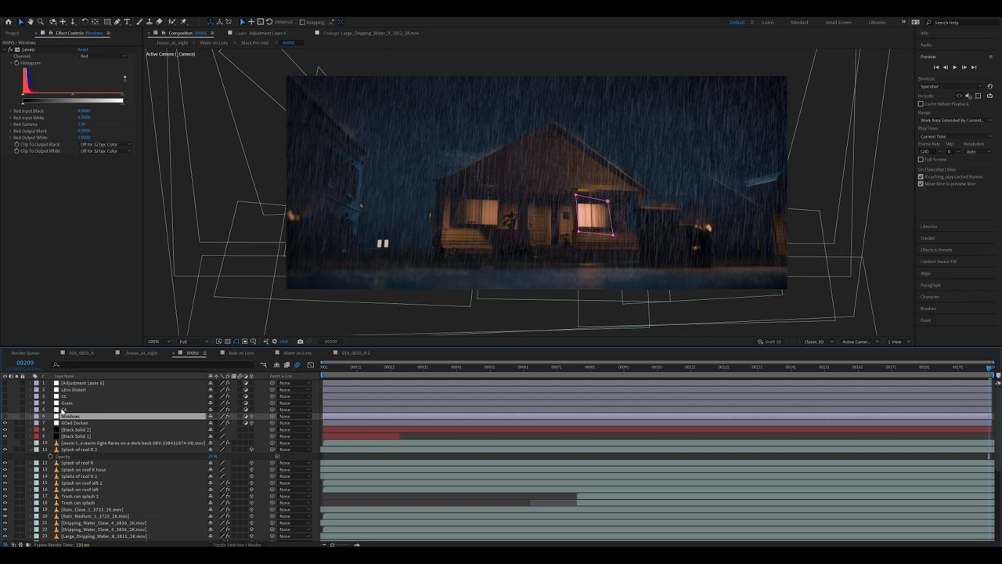
Step: Select the CA layer showing Quick Chromatic Aberration, then the Grain adjustment layer
{"action": "left_click", "coordinate": [70, 416]}
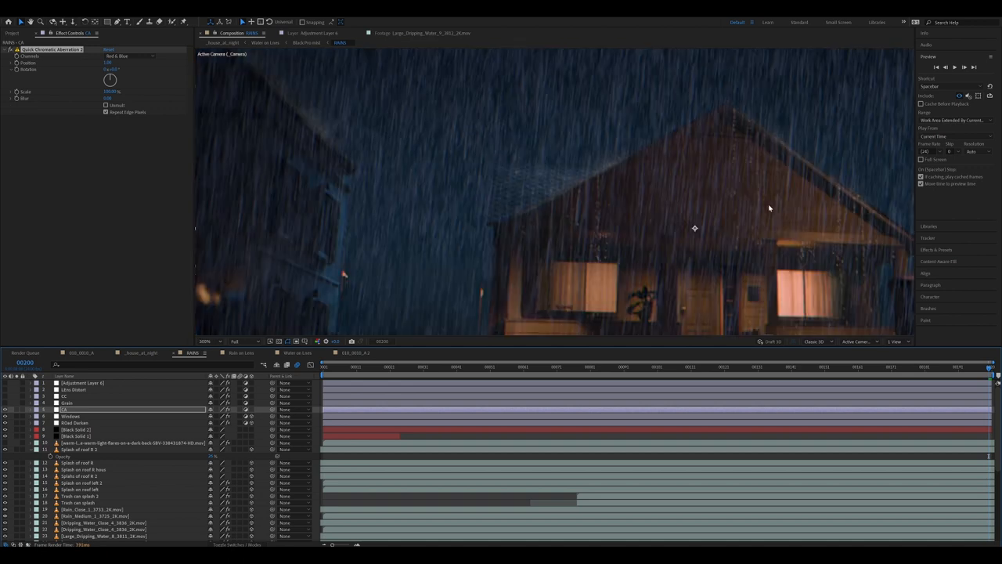
{"action": "left_click", "coordinate": [67, 402]}
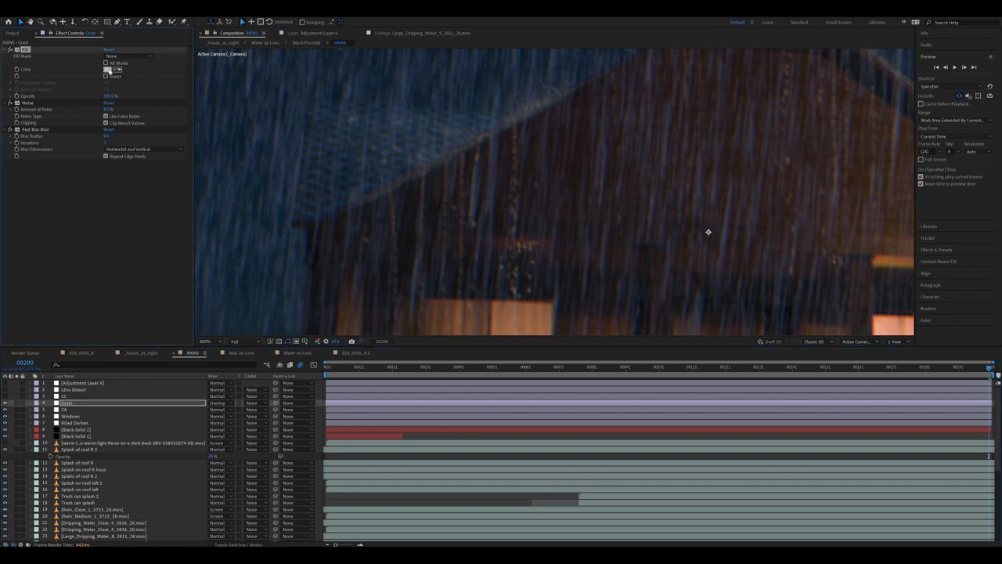
Step: Give the Grain fill a new colour and set the Grain layer's blending mode to Normal
{"action": "left_click", "coordinate": [110, 70]}
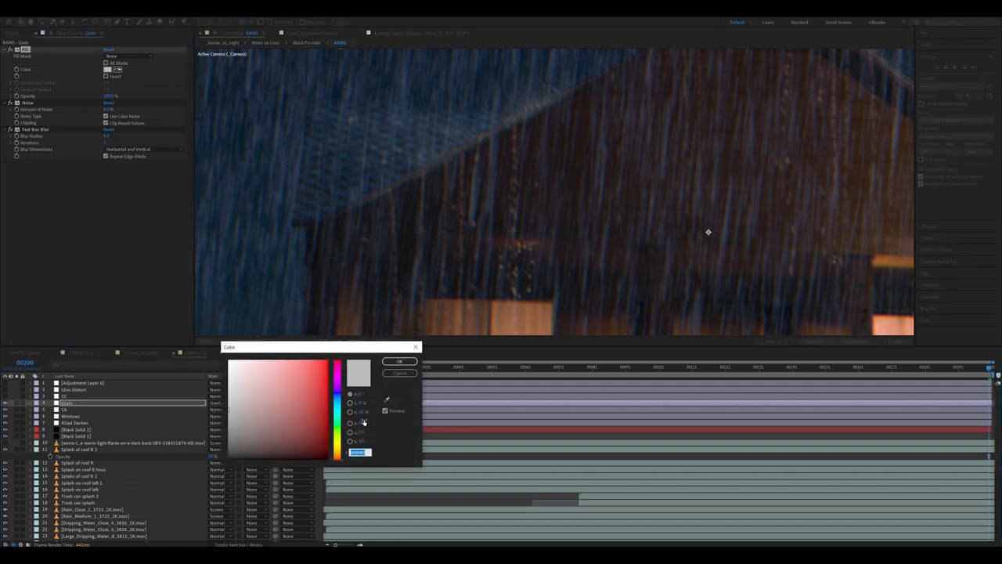
{"action": "left_click", "coordinate": [400, 361]}
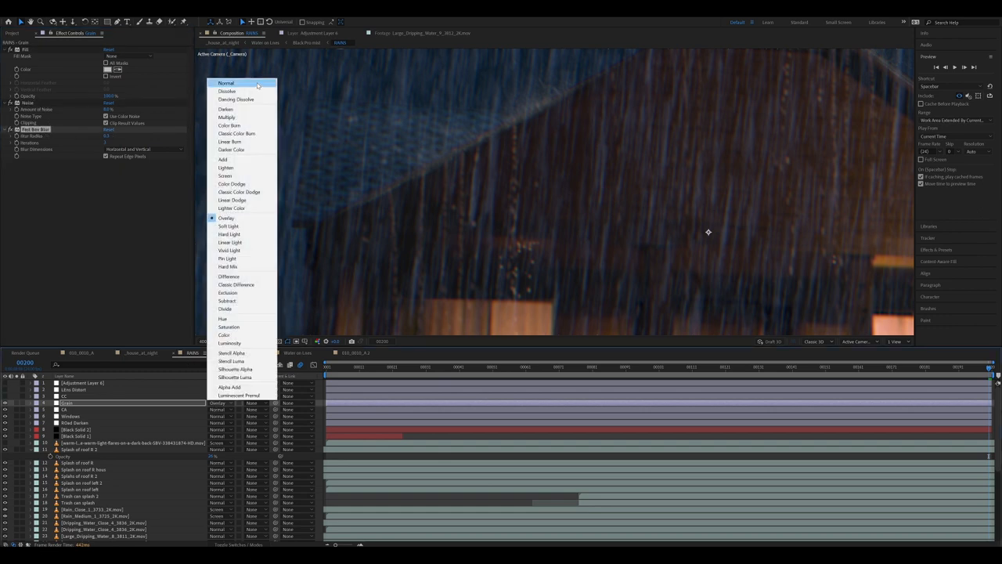
{"action": "left_click", "coordinate": [226, 83]}
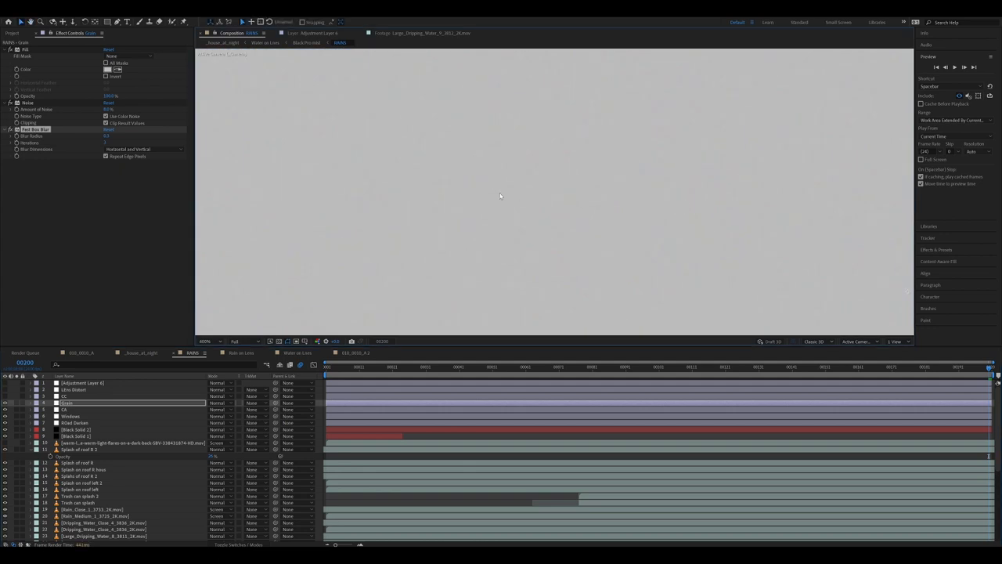
{"action": "mouse_move", "coordinate": [550, 191]}
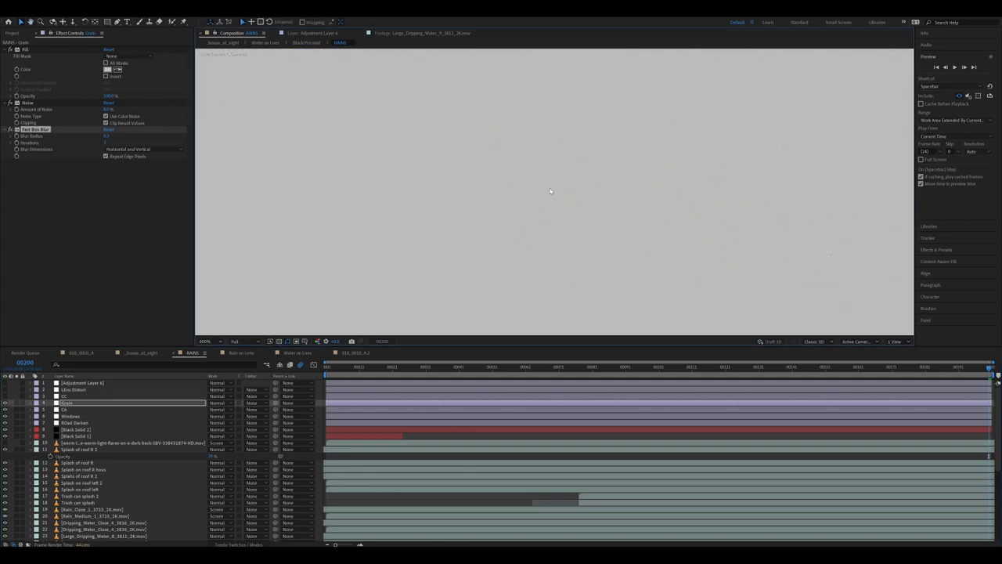
{"action": "left_click", "coordinate": [222, 403]}
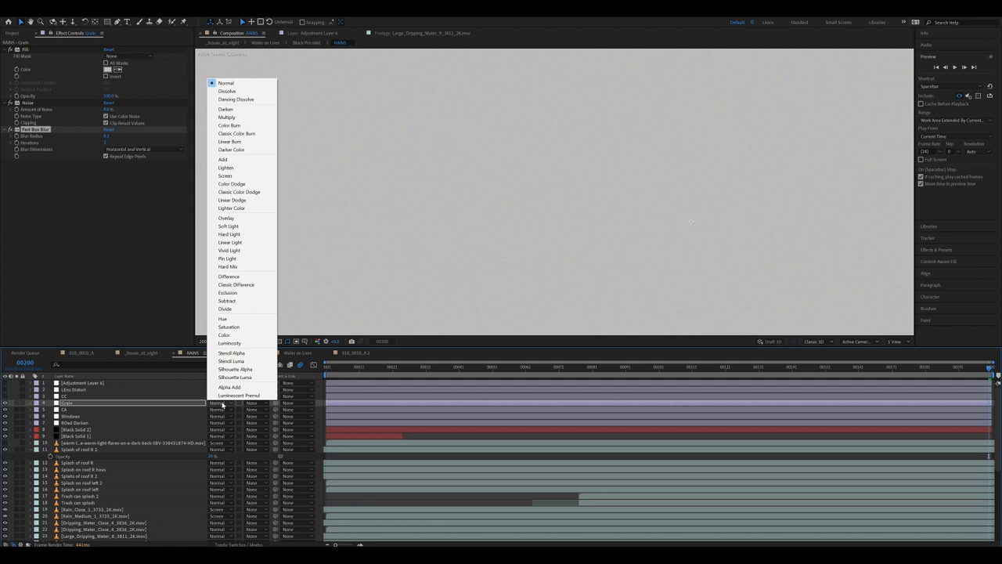
{"action": "mouse_move", "coordinate": [226, 217]}
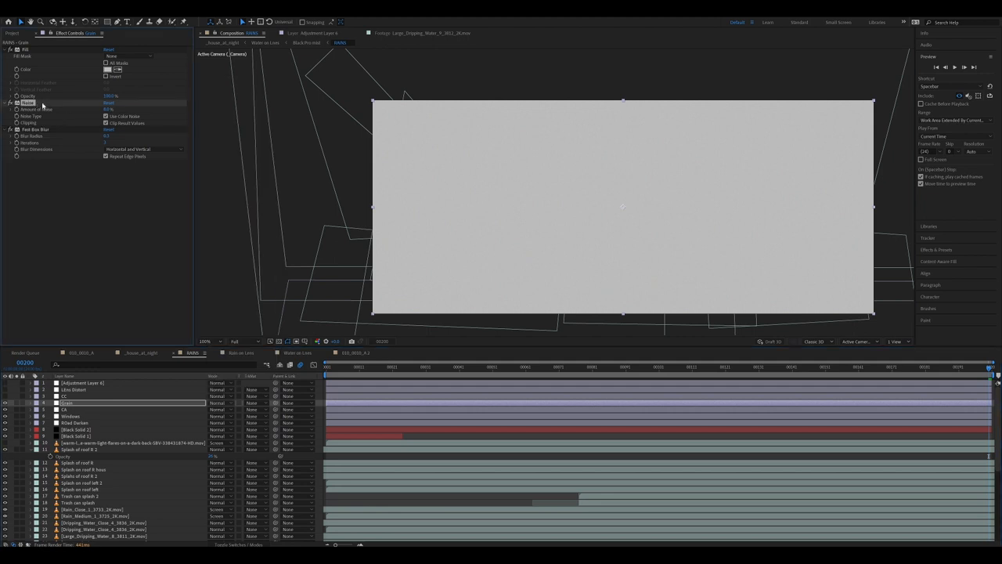
{"action": "mouse_move", "coordinate": [68, 110]}
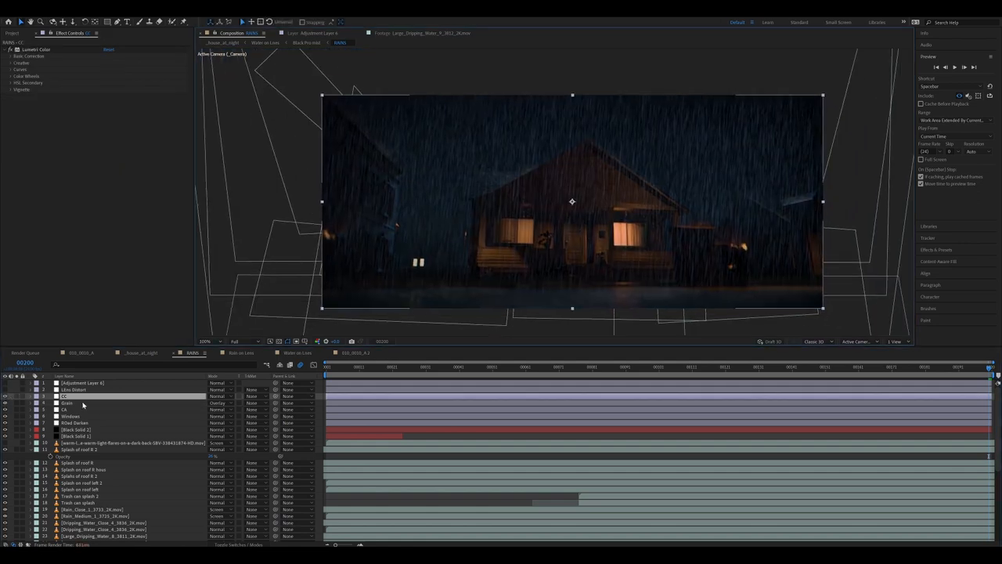
{"action": "left_click", "coordinate": [16, 62]}
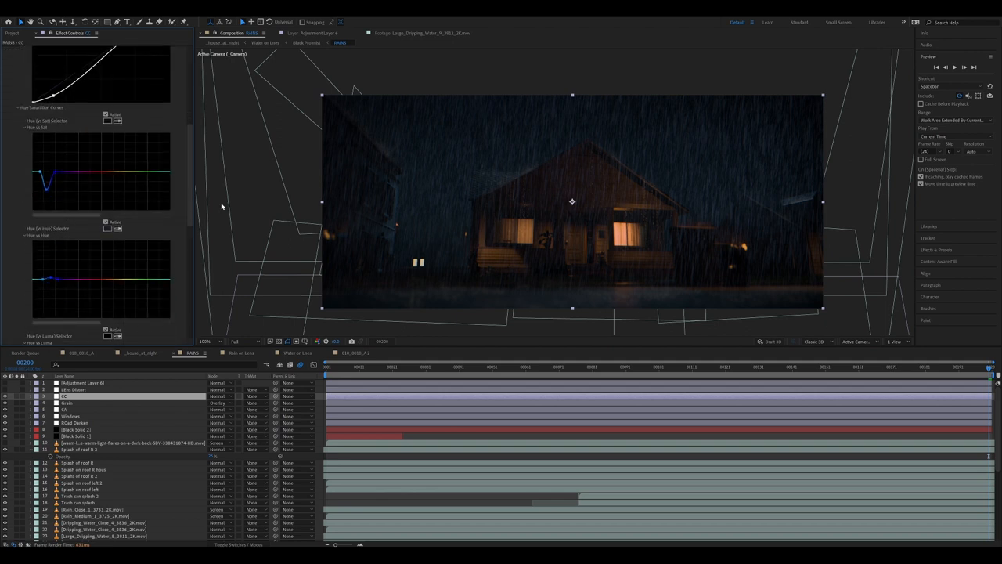
{"action": "left_click", "coordinate": [106, 114]}
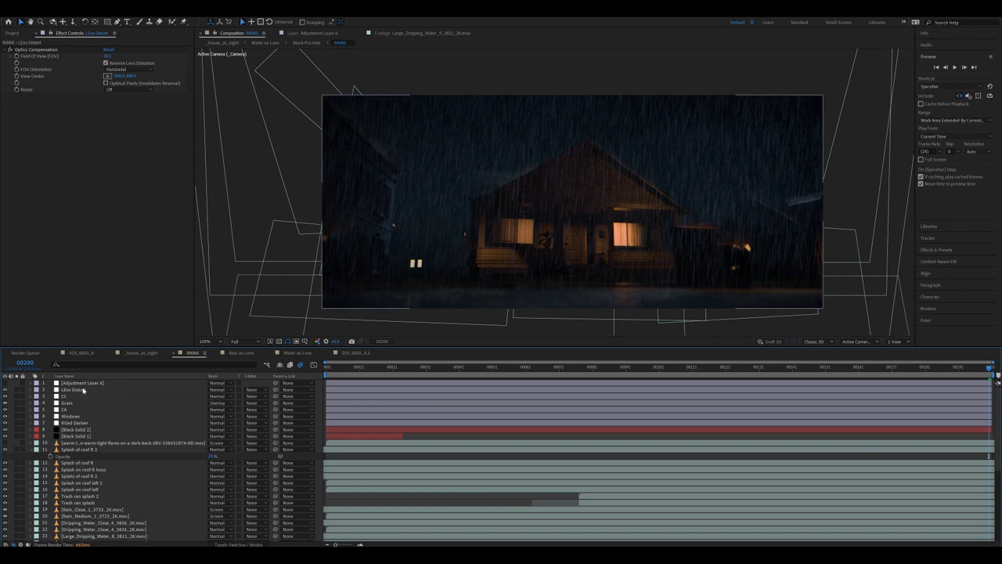
{"action": "left_click", "coordinate": [81, 383]}
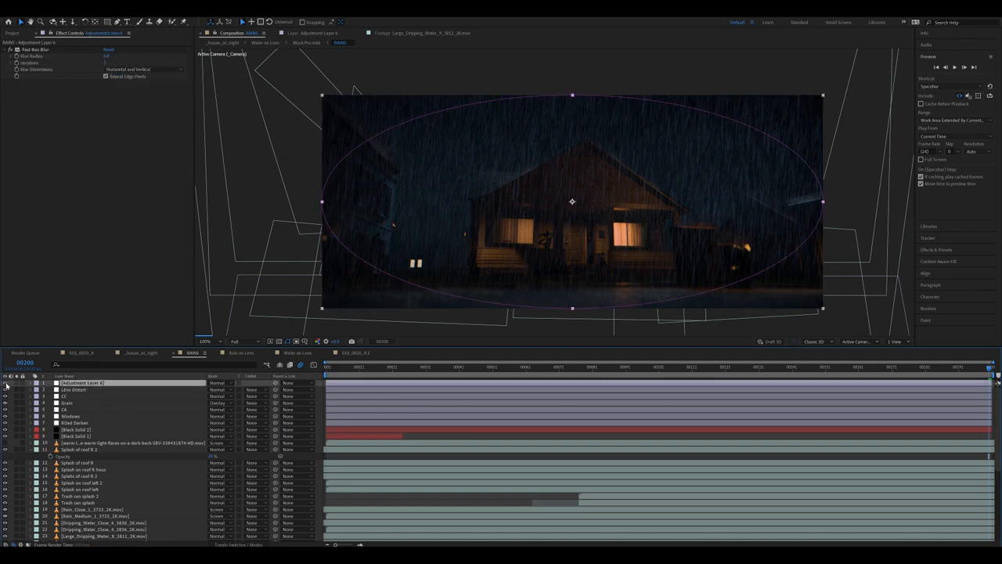
{"action": "mouse_move", "coordinate": [124, 388]}
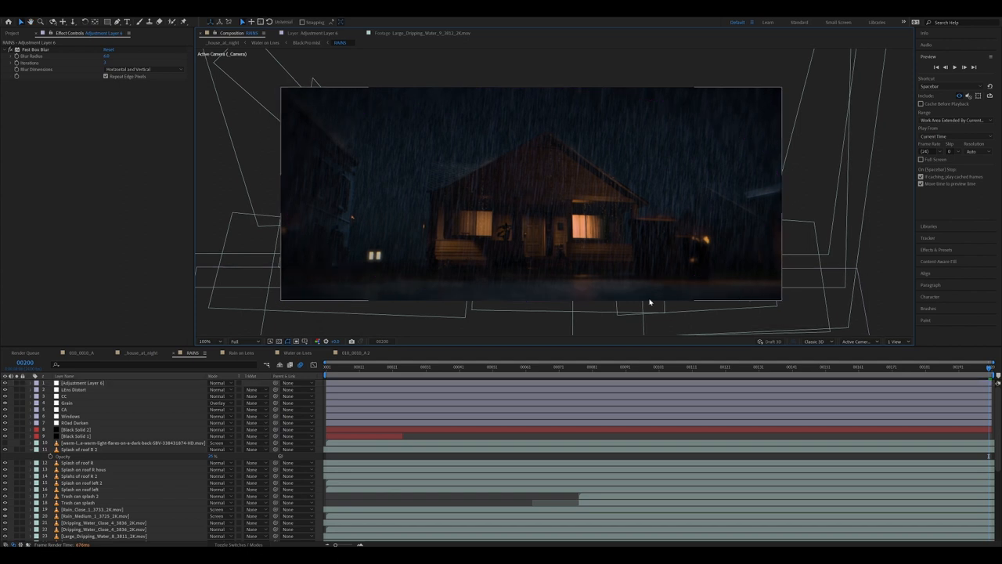
{"action": "left_click", "coordinate": [76, 429]}
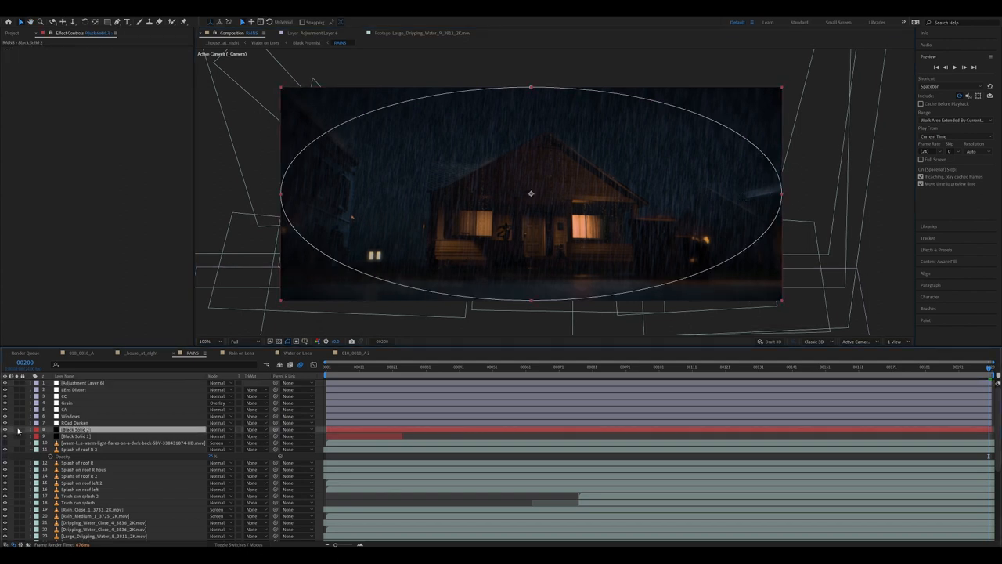
{"action": "mouse_move", "coordinate": [6, 442]}
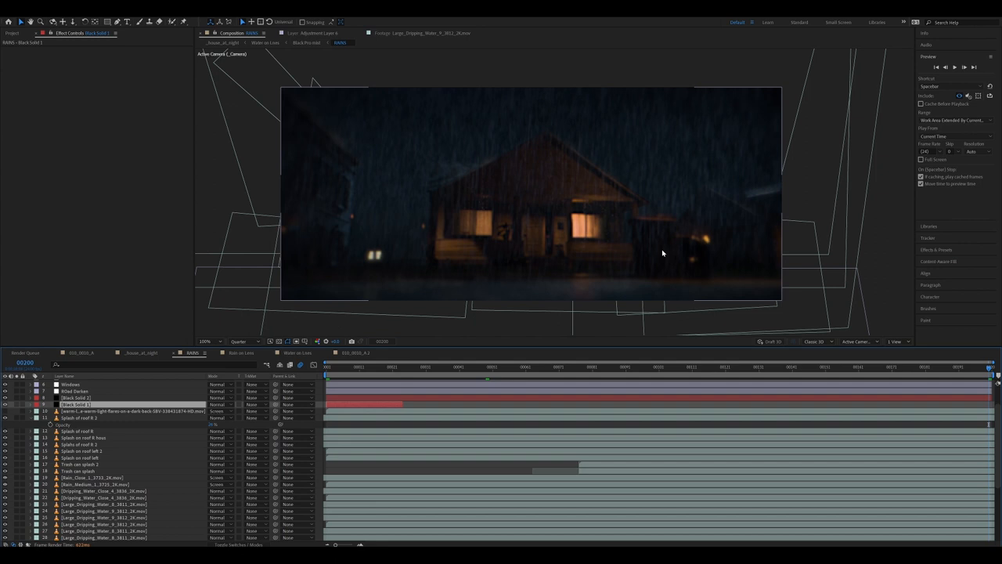
{"action": "mouse_move", "coordinate": [546, 241]}
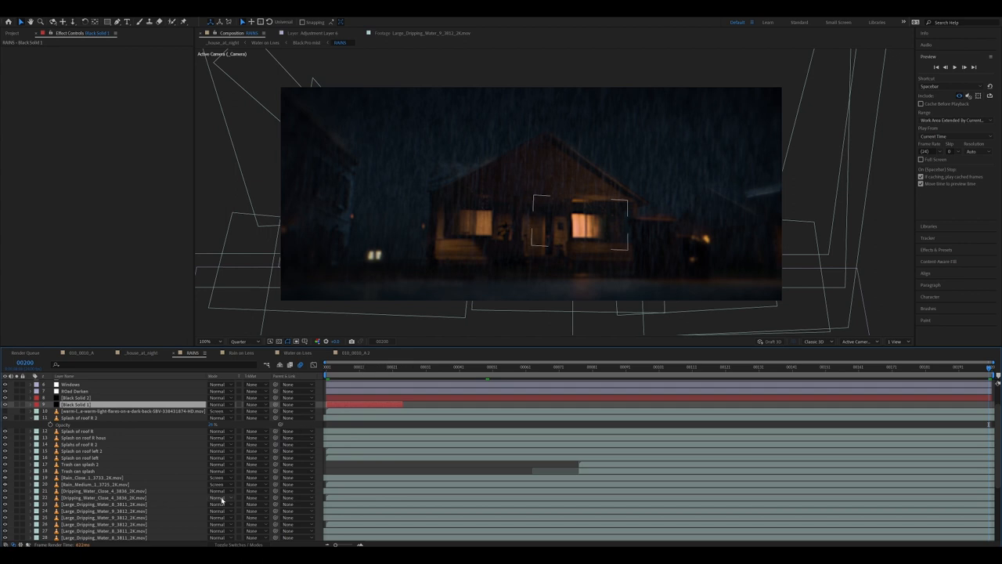
{"action": "mouse_move", "coordinate": [222, 503]}
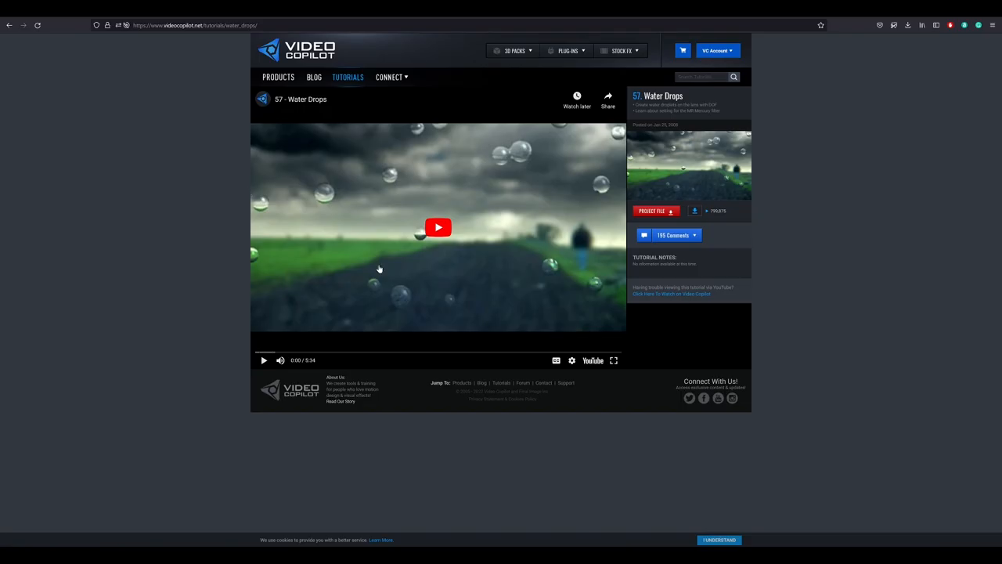
{"action": "mouse_move", "coordinate": [429, 63]}
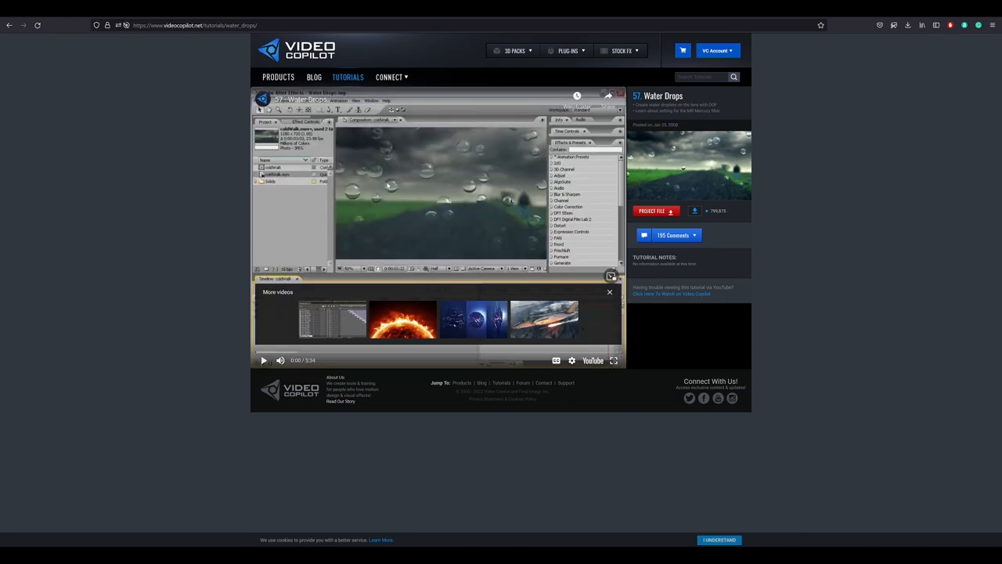
Step: Start the embedded video on videocopilot.net's 57 Water Drops tutorial page
{"action": "left_click", "coordinate": [609, 292]}
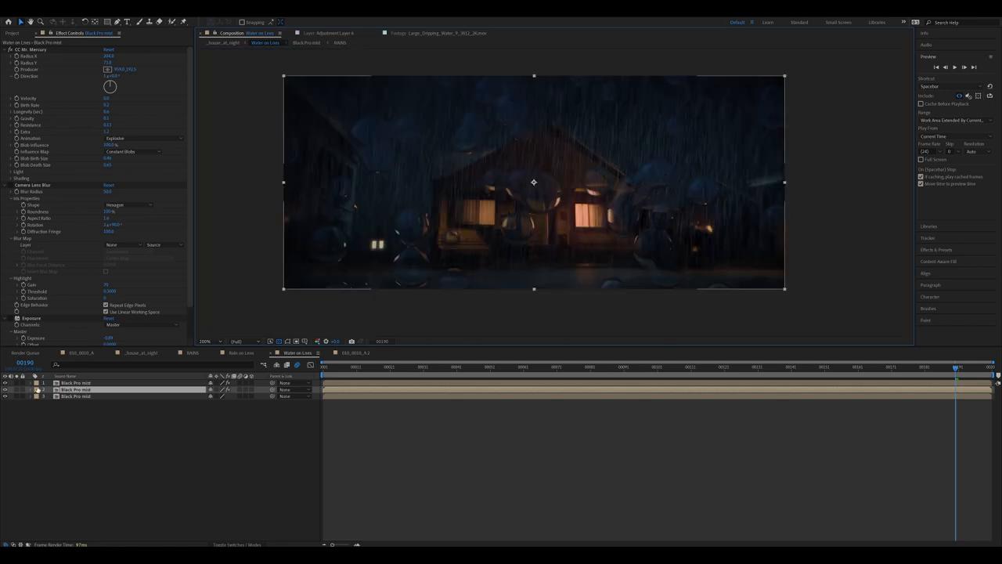
Step: Switch to the Water on Lens composition tab to view the CC Mr. Mercury drops
{"action": "left_click", "coordinate": [75, 395]}
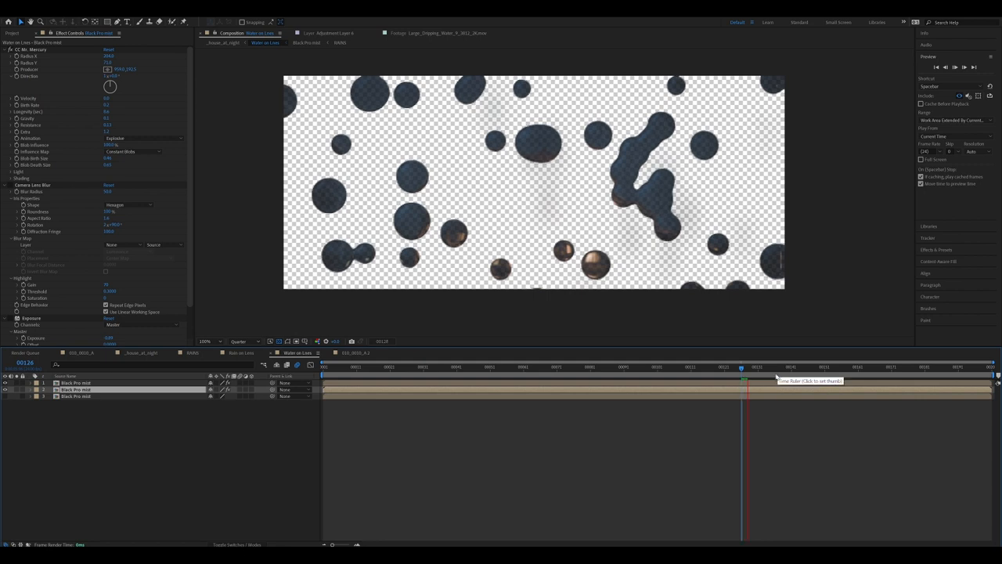
{"action": "mouse_move", "coordinate": [775, 377]}
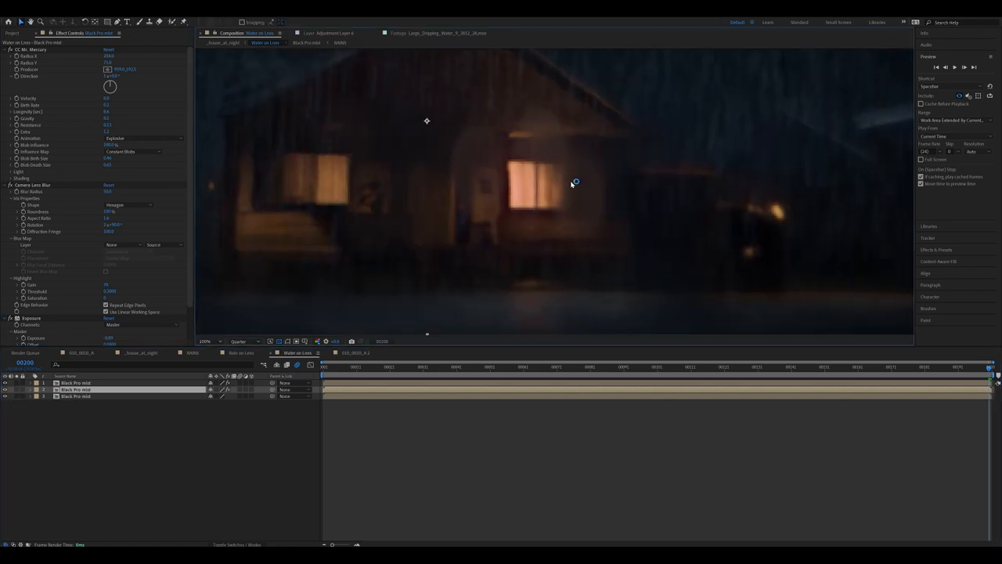
Step: Change the Composition panel resolution dropdown from Quarter to Full
{"action": "left_click", "coordinate": [243, 341]}
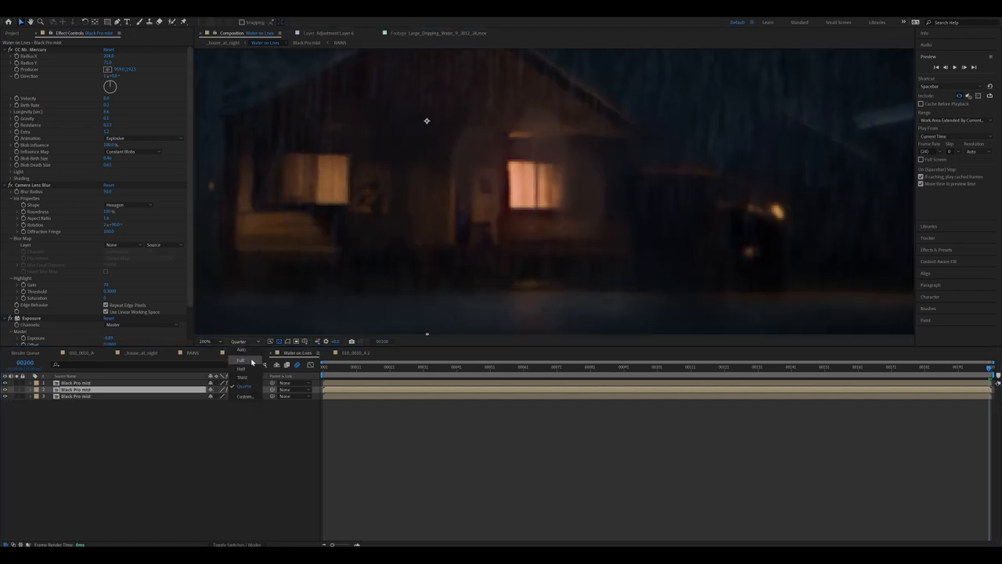
{"action": "left_click", "coordinate": [242, 360]}
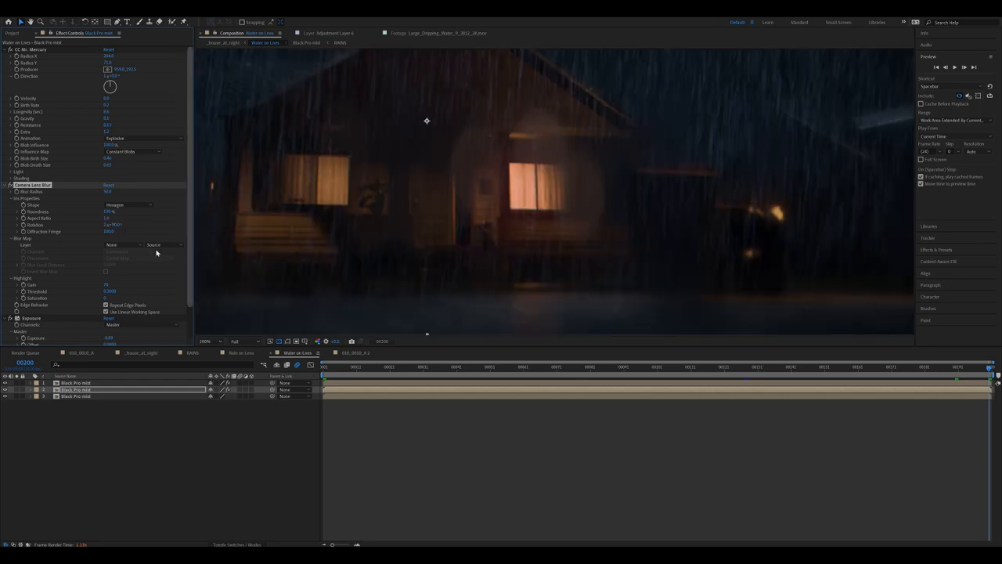
{"action": "mouse_move", "coordinate": [556, 161]}
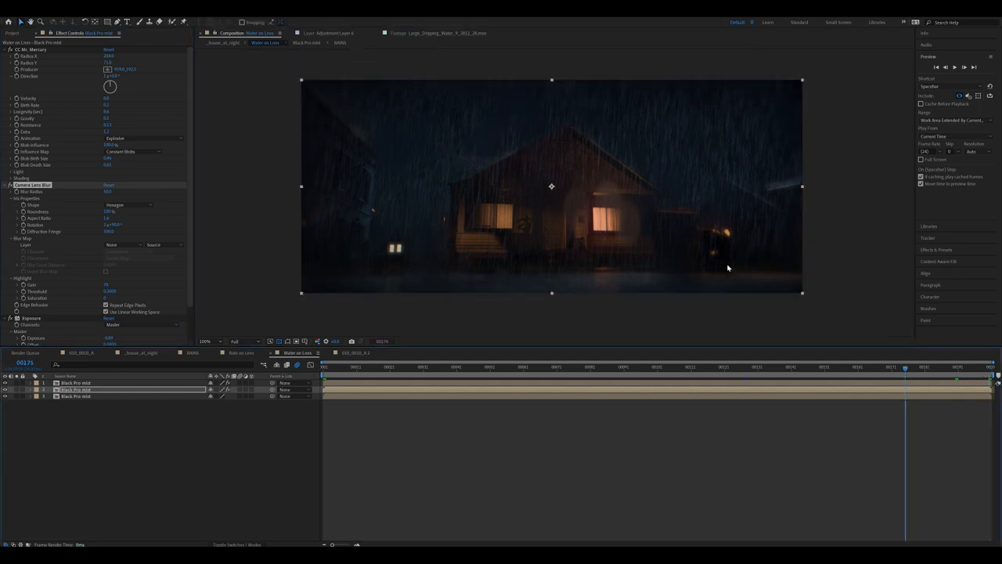
{"action": "mouse_move", "coordinate": [600, 320]}
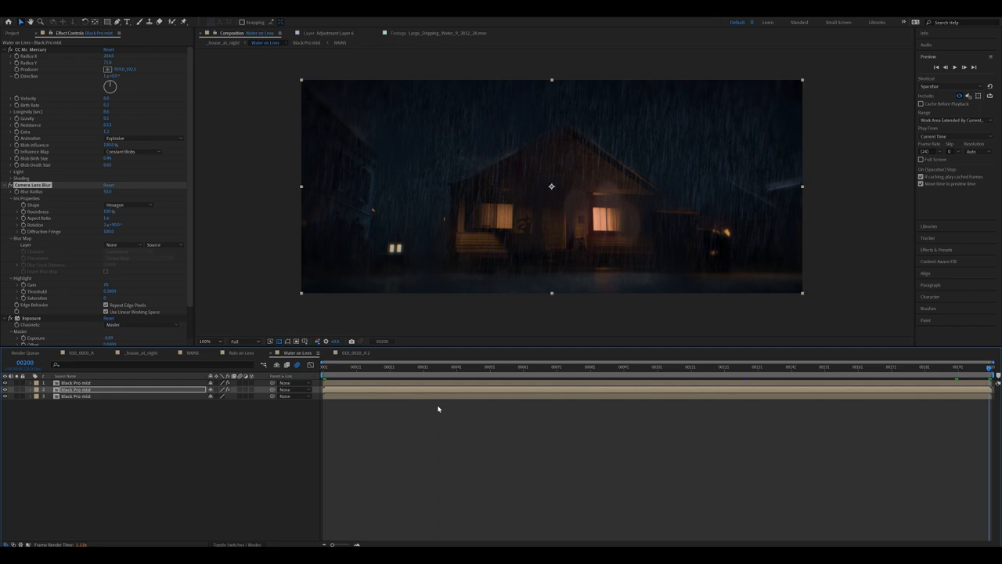
{"action": "mouse_move", "coordinate": [648, 454]}
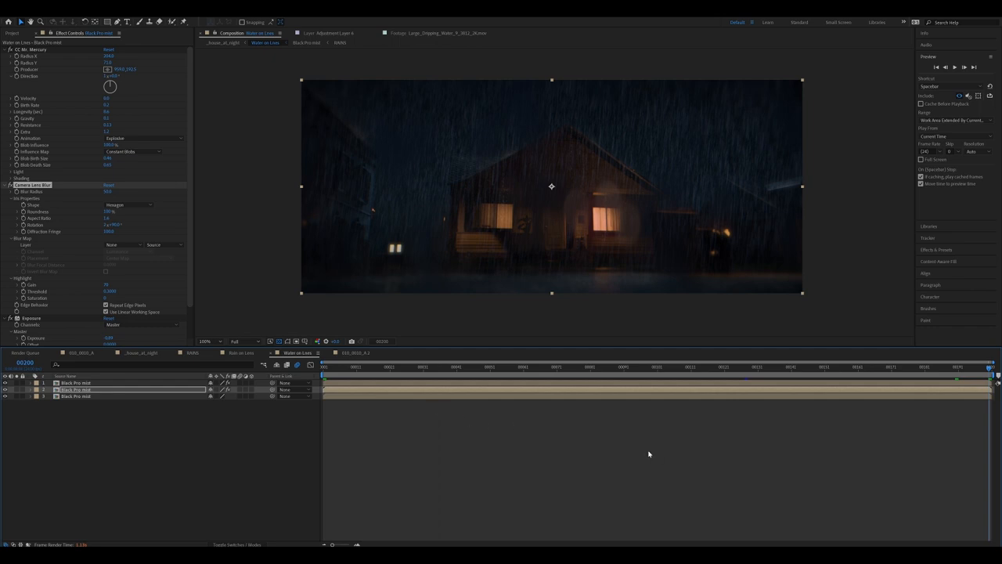
{"action": "mouse_move", "coordinate": [627, 443]}
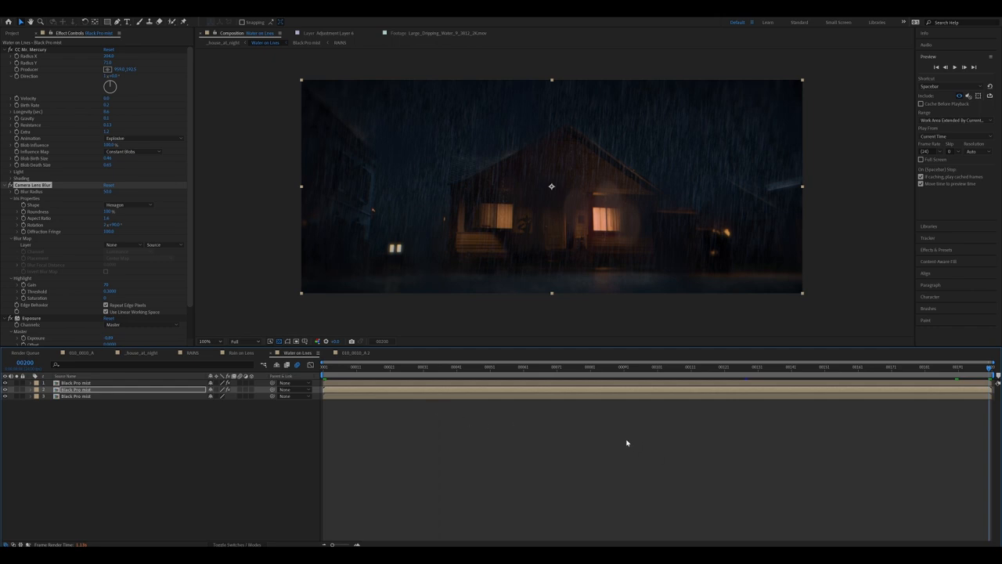
{"action": "mouse_move", "coordinate": [581, 423]}
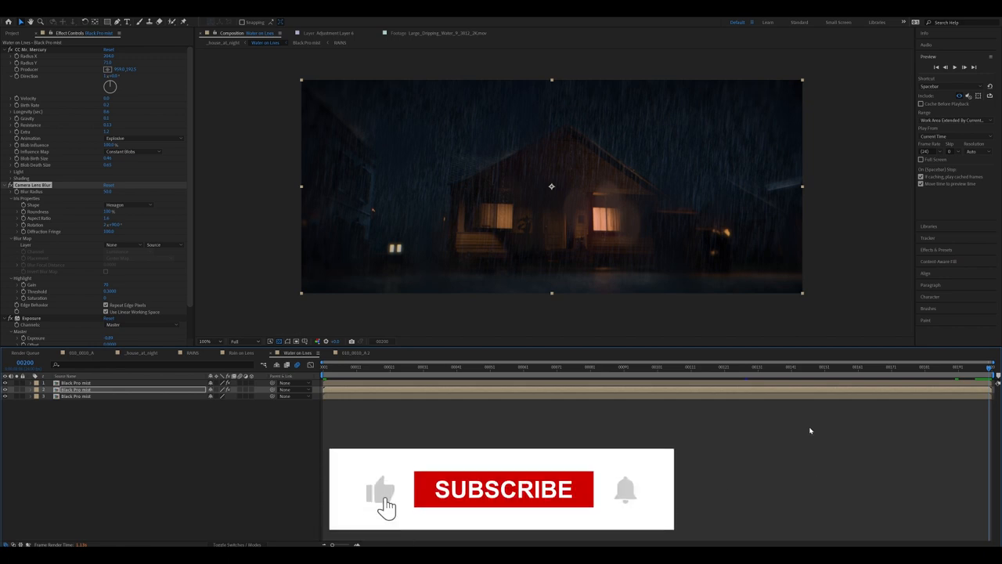
{"action": "left_click", "coordinate": [502, 489]}
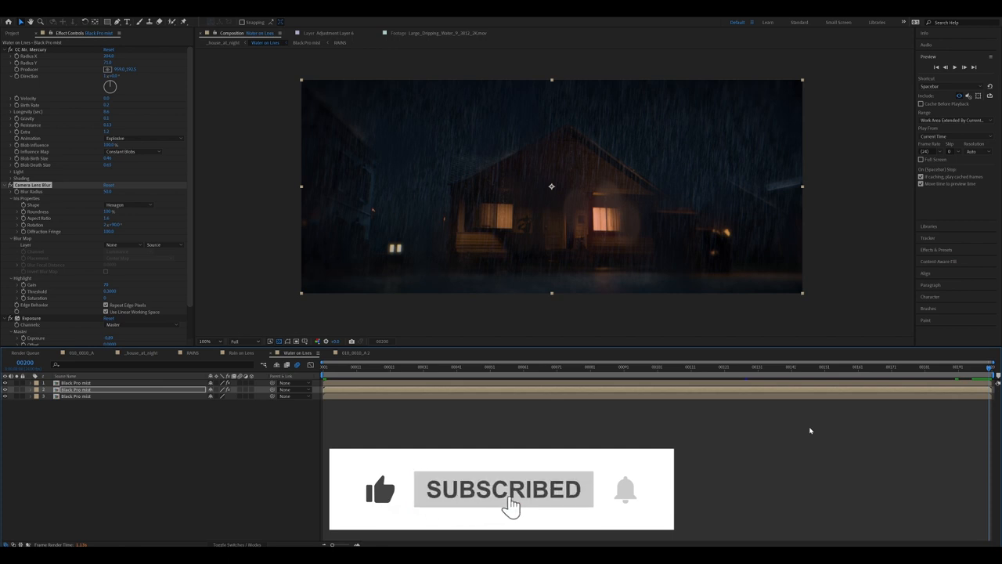